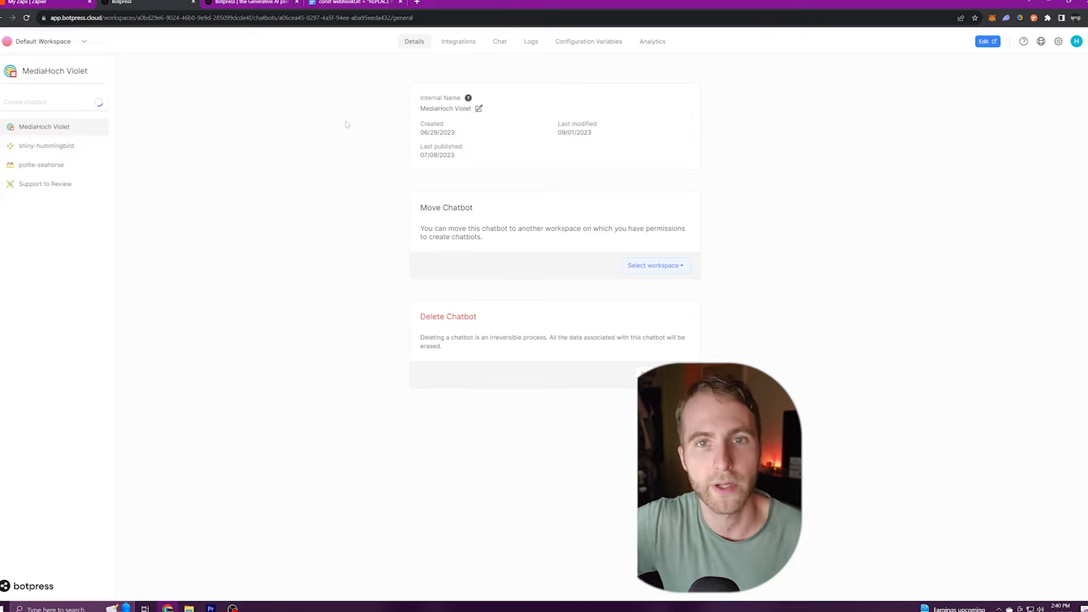
Step: Create a new Botpress chatbot and open it in the Studio editor
click(26, 102)
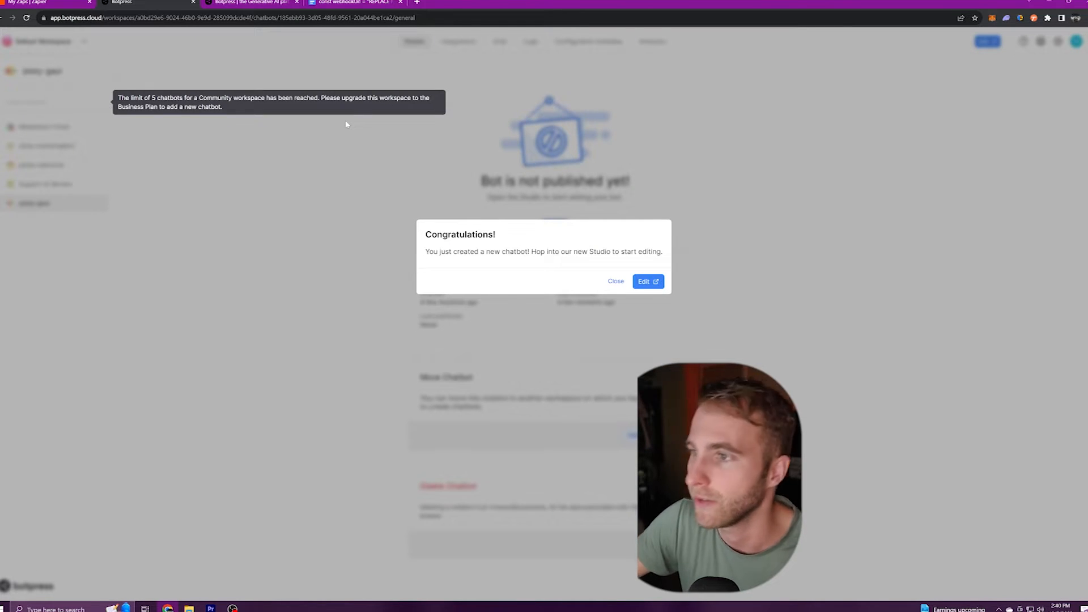
drag(479, 252, 577, 251)
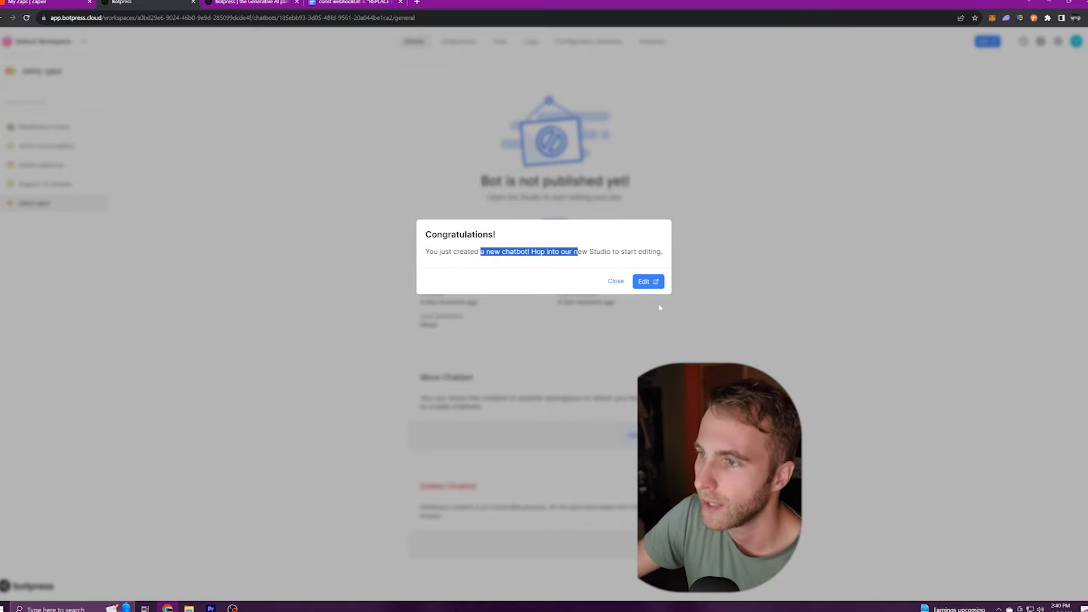
click(647, 281)
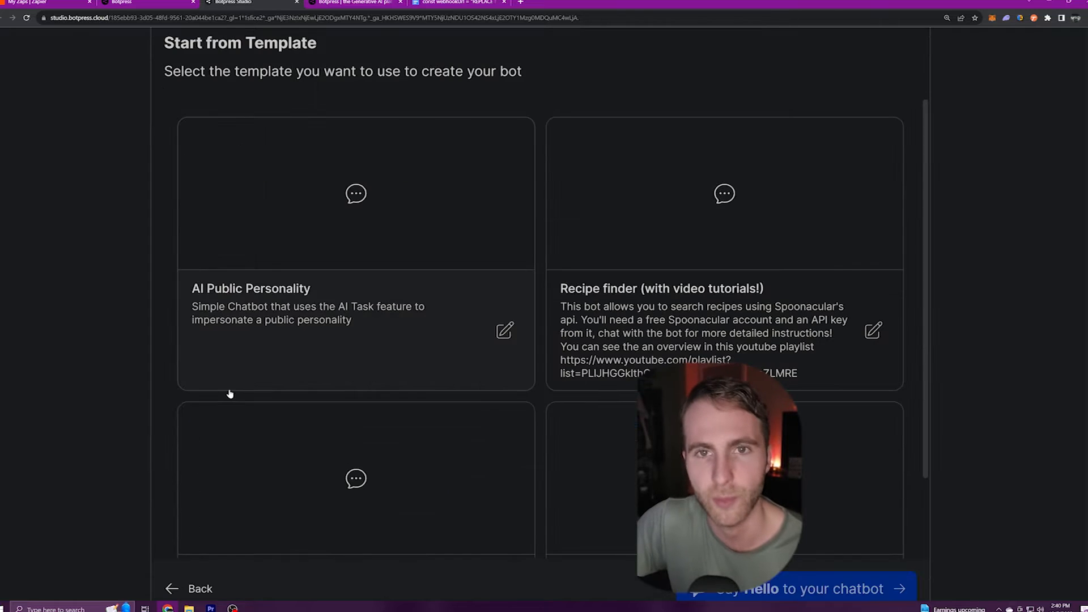
mouse_move(388, 253)
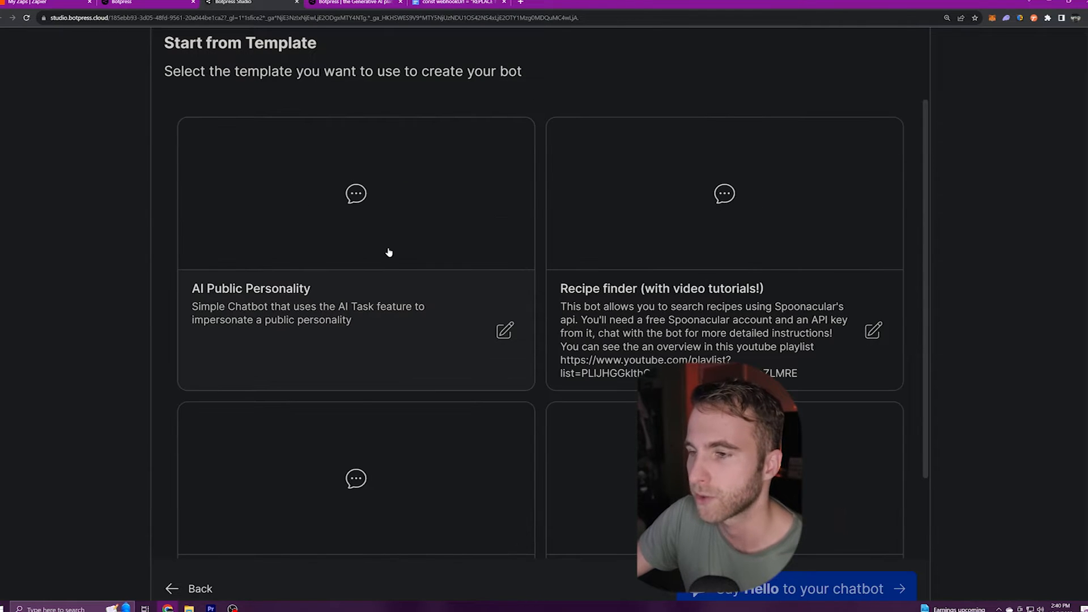
Step: Start the new bot from the empty Basic template with only Start and End nodes
scroll(down, 3)
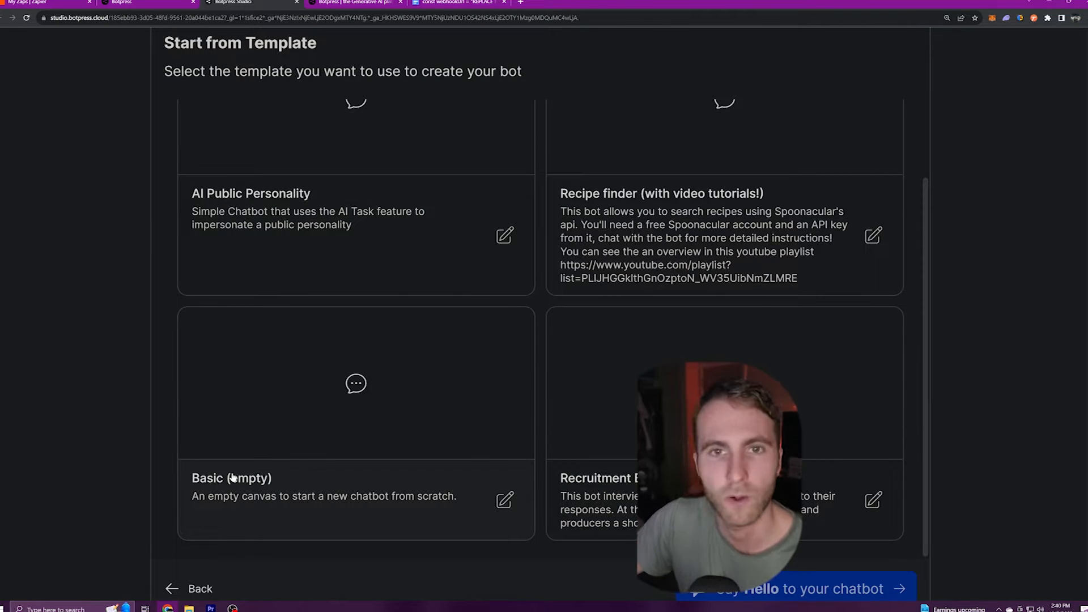
click(356, 382)
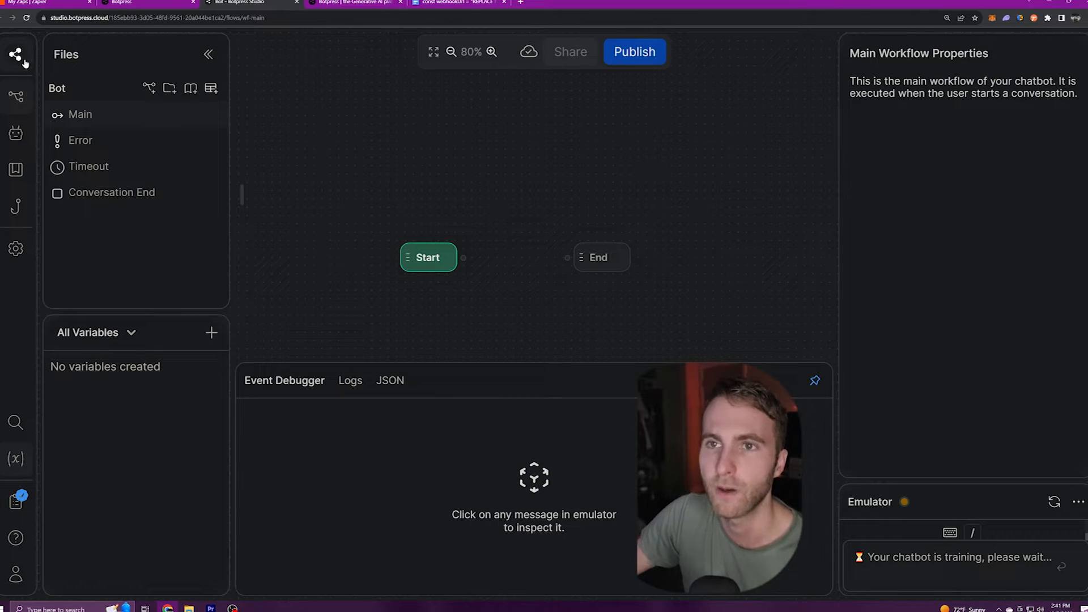
Step: Apply the Virtual Assistant template from Explore Bot Templates, confirming replacement of the current bot
click(15, 54)
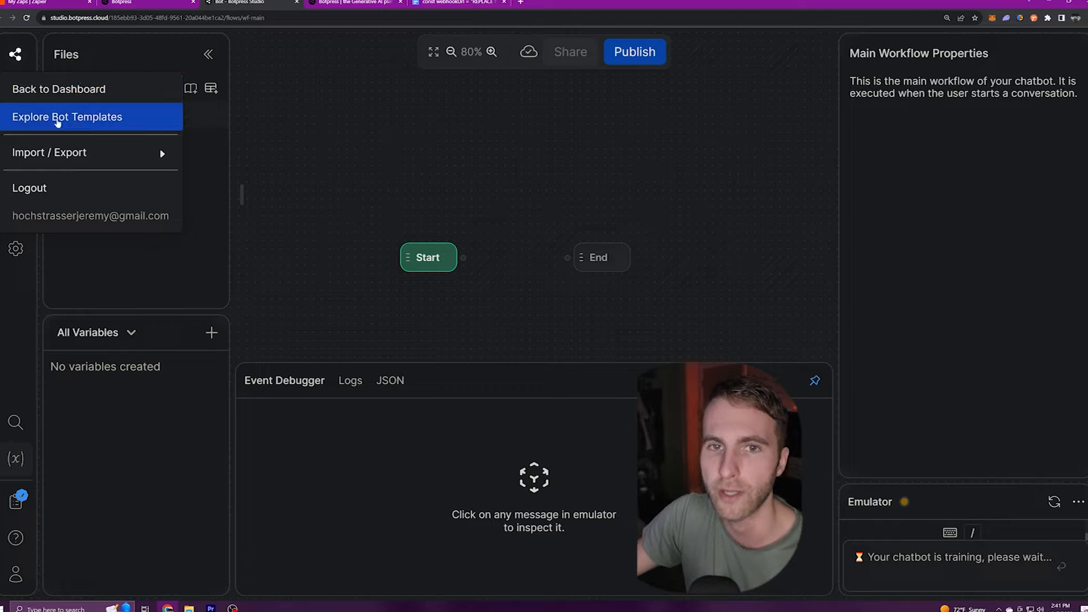
click(67, 117)
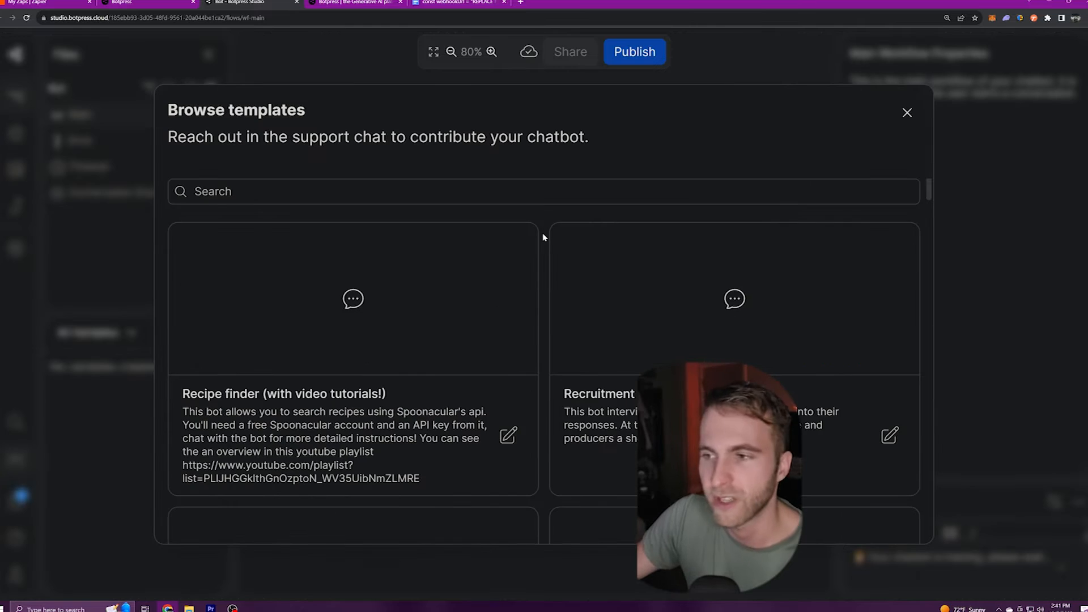
scroll(down, 3)
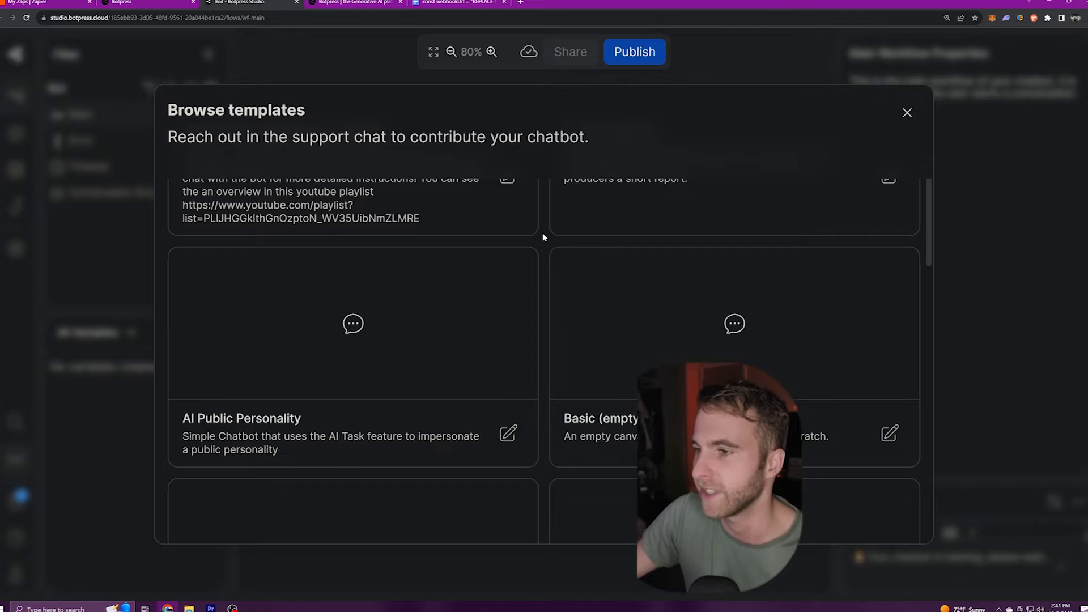
scroll(down, 3)
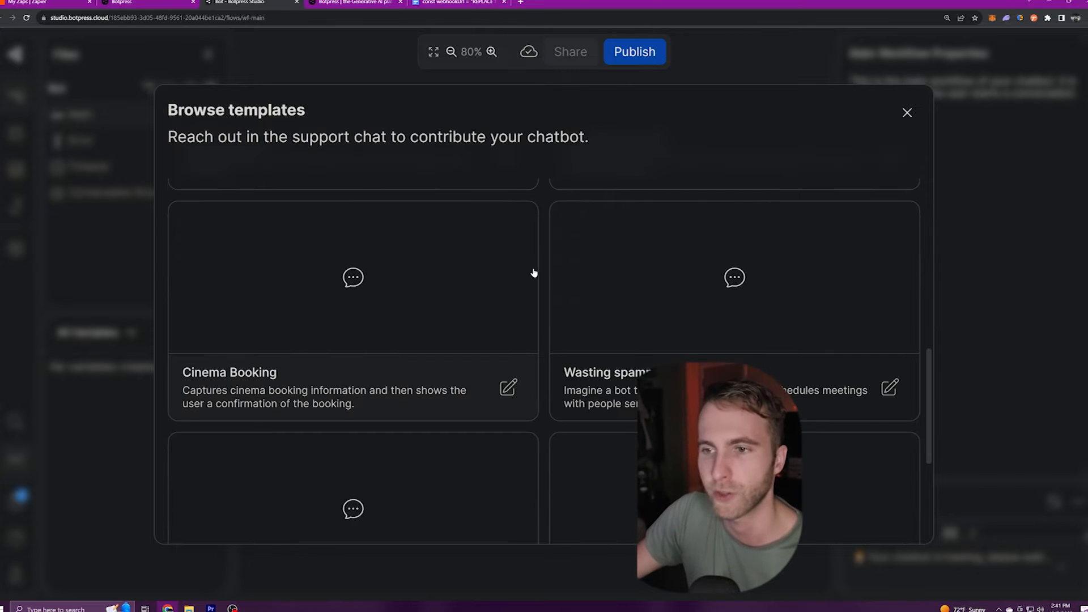
scroll(down, 3)
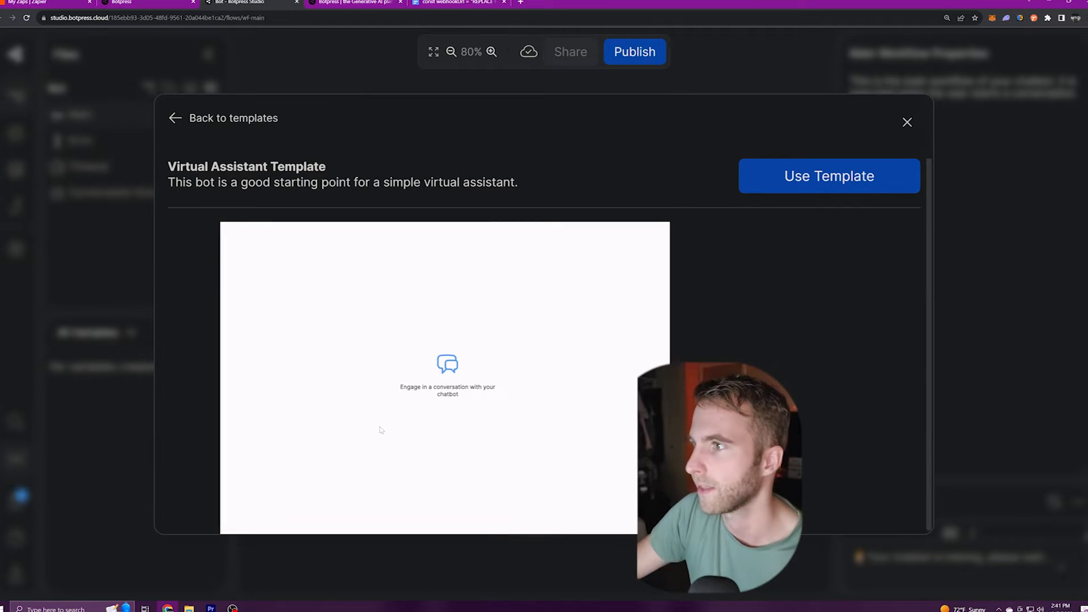
click(828, 176)
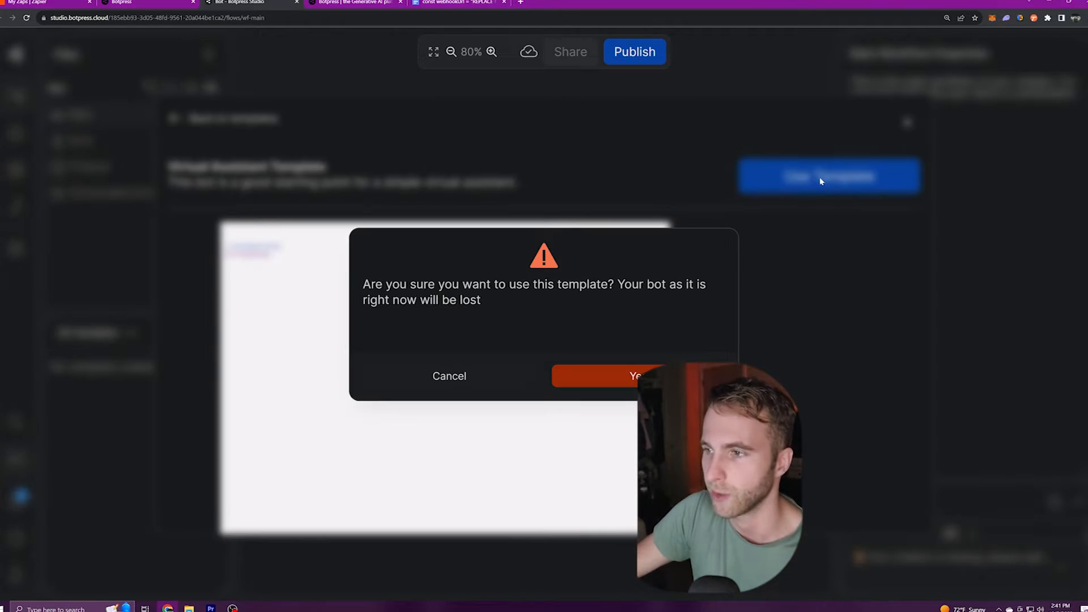
click(633, 375)
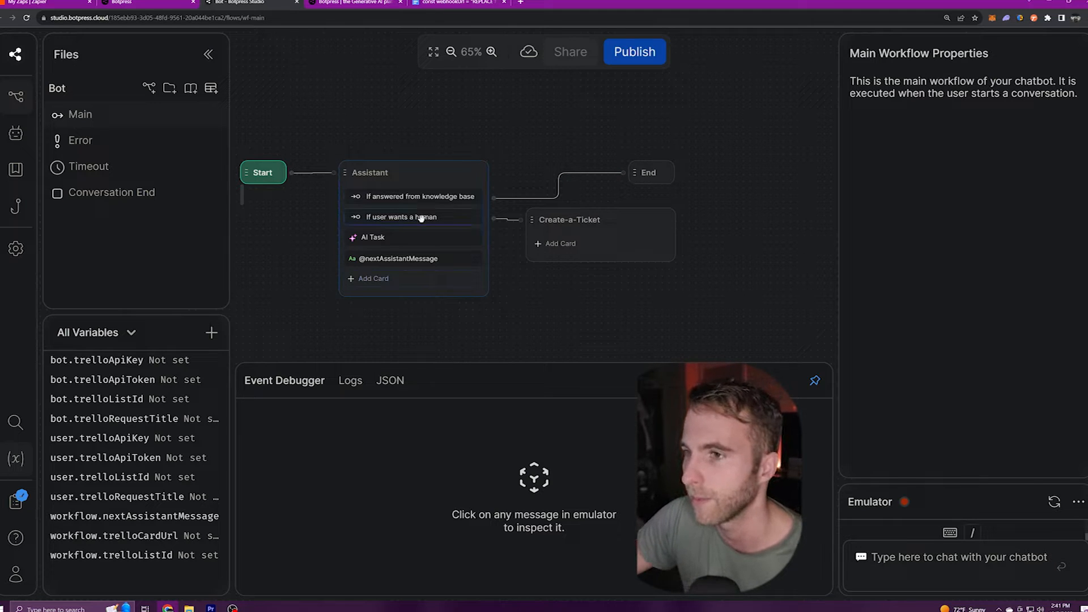
Step: Delete the 'If user wants a human' card from the Assistant node
right_click(401, 217)
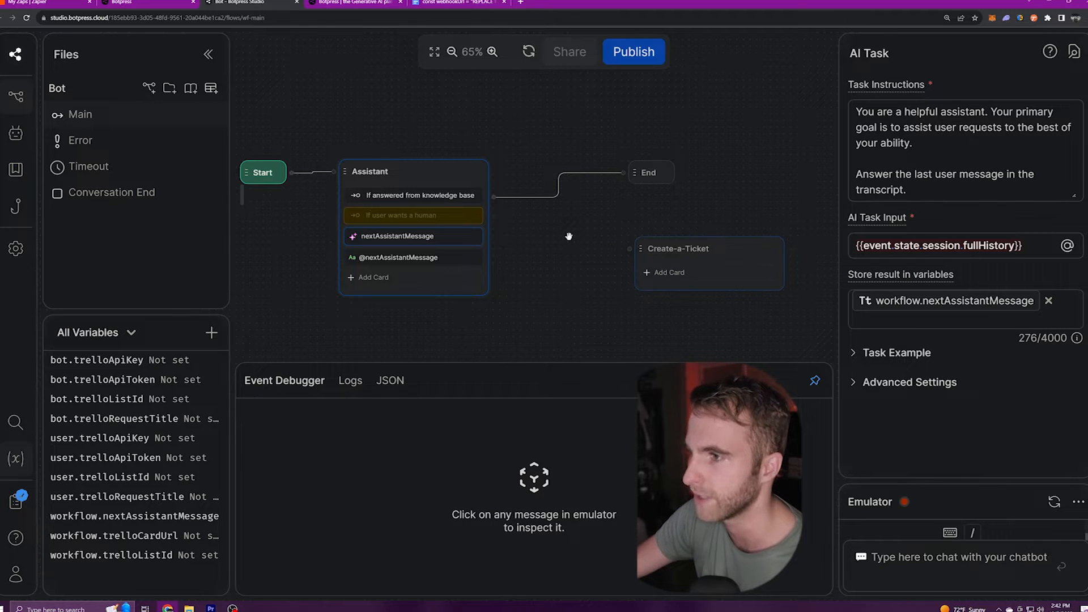
click(569, 235)
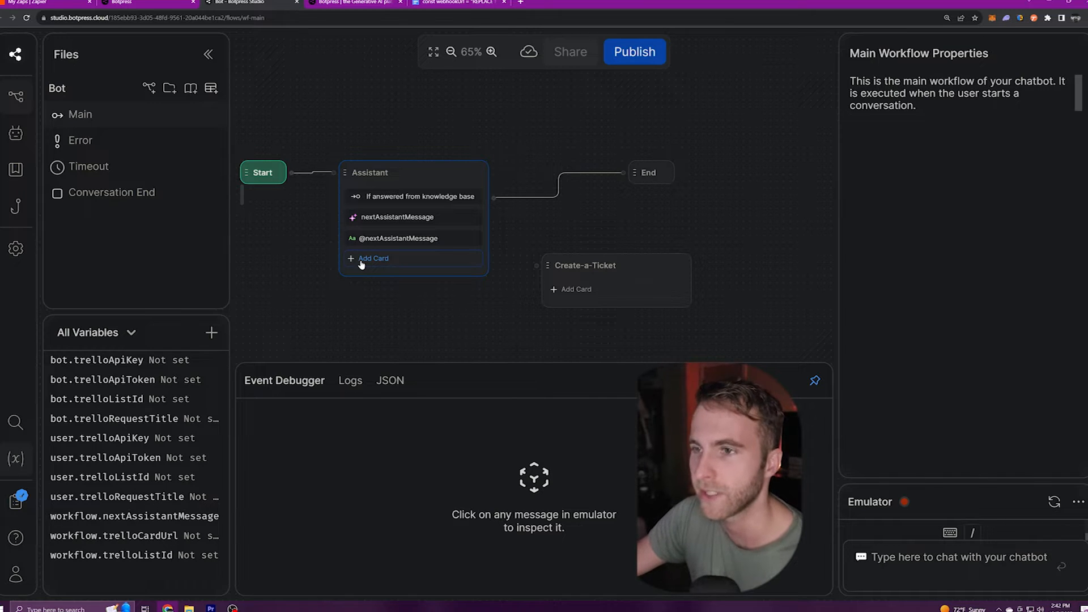
Step: Add an Intent transition 'user wants a human' to the Assistant node and link it to Create-a-Ticket
click(373, 259)
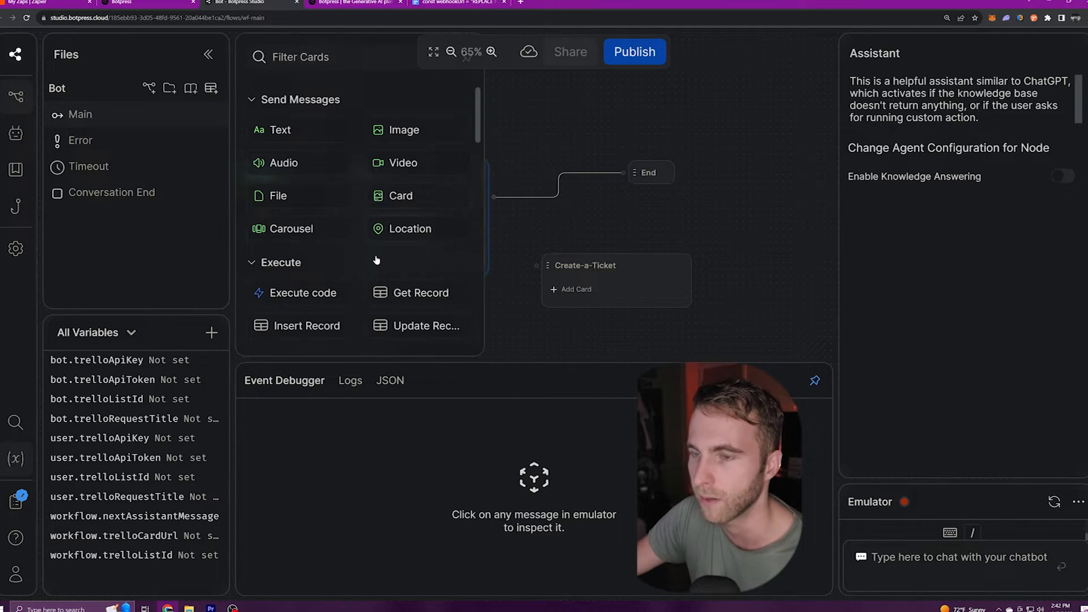
scroll(down, 3)
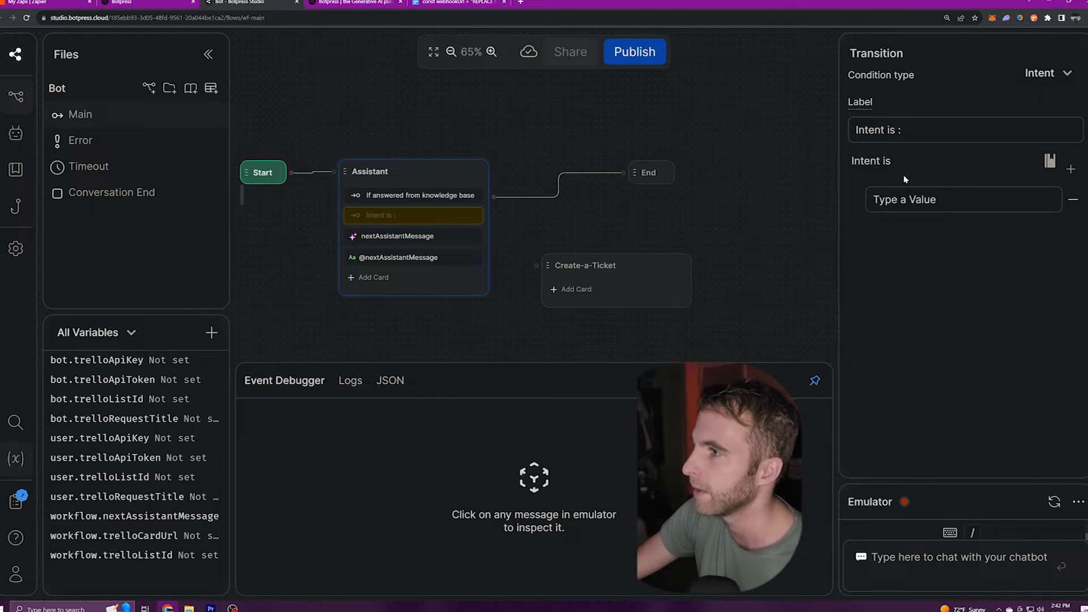
mouse_move(903, 176)
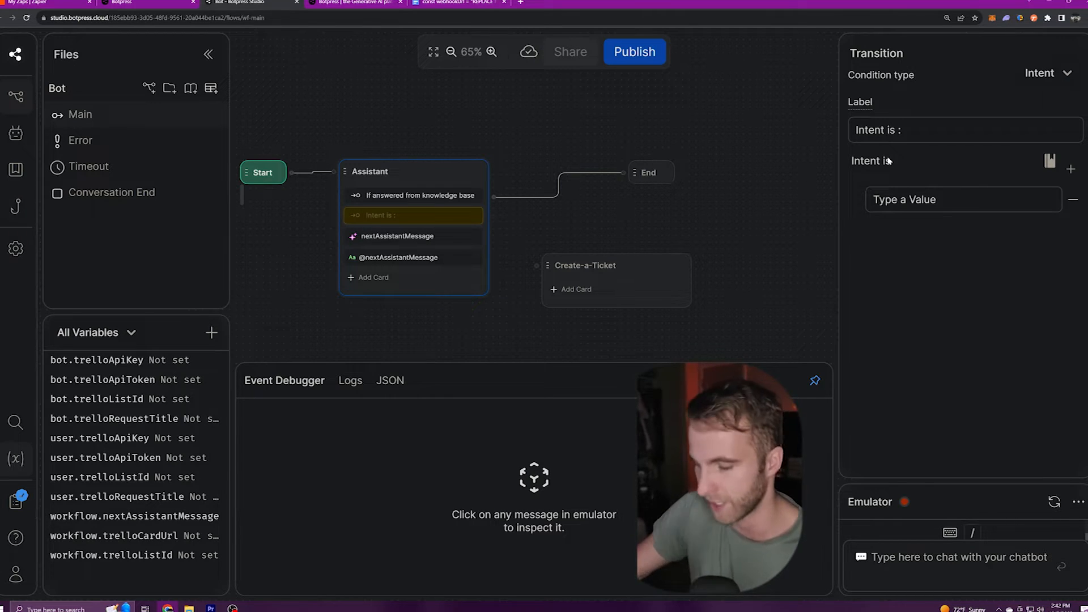
text(user wants a human)
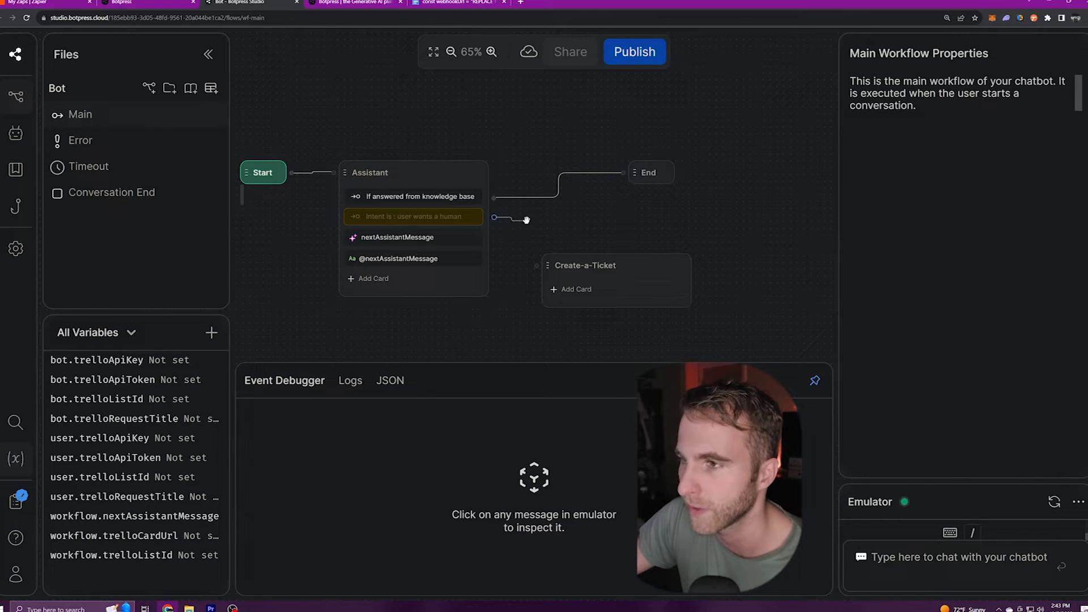
drag(495, 218, 533, 264)
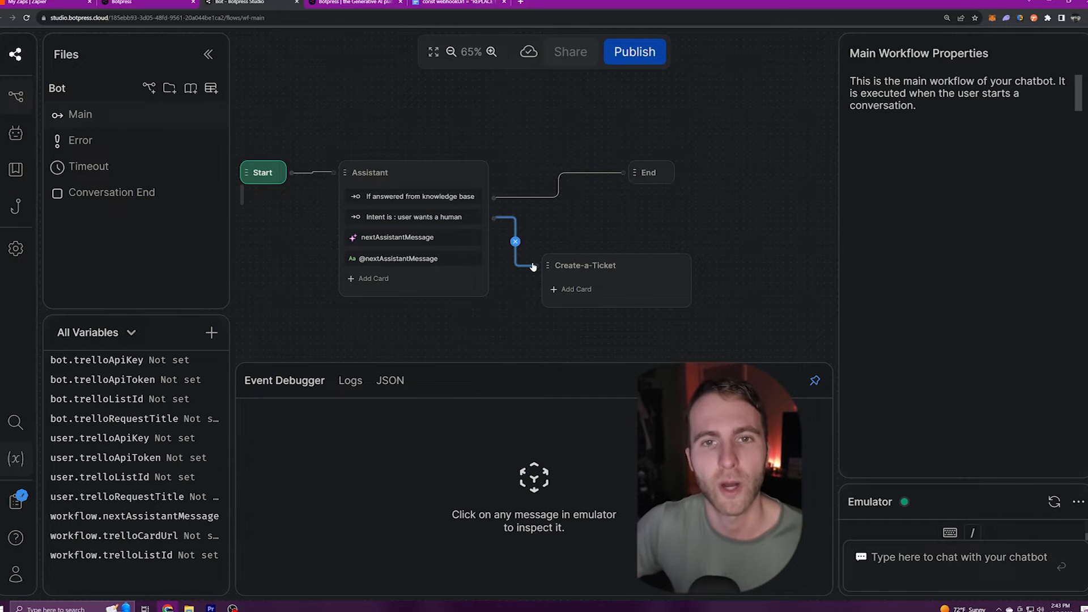
click(413, 172)
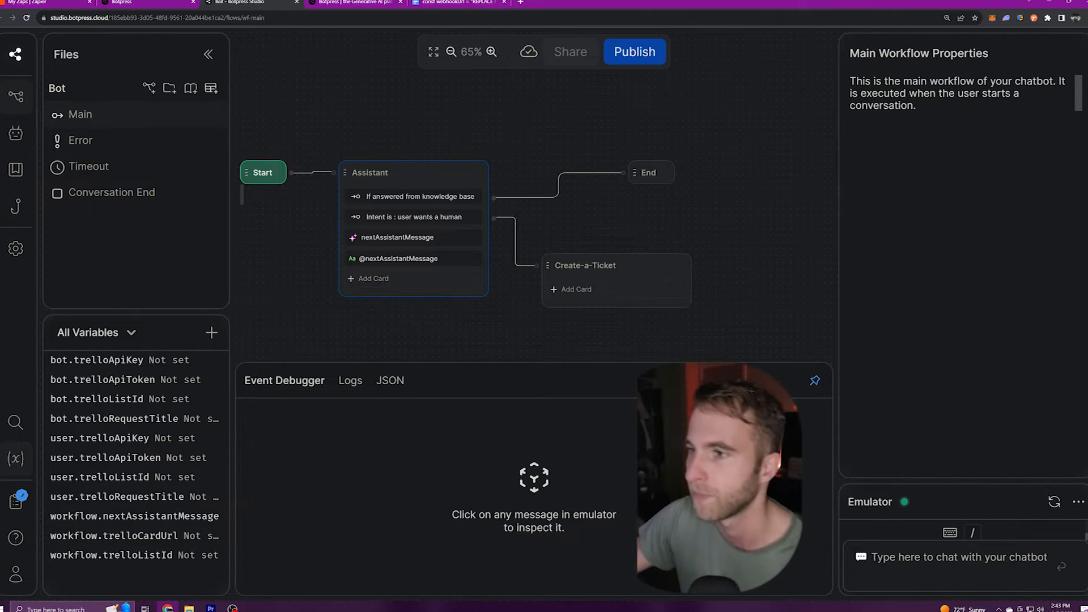
Step: Add an Email Address capture card to Create-a-Ticket asking 'what is your email'
click(602, 246)
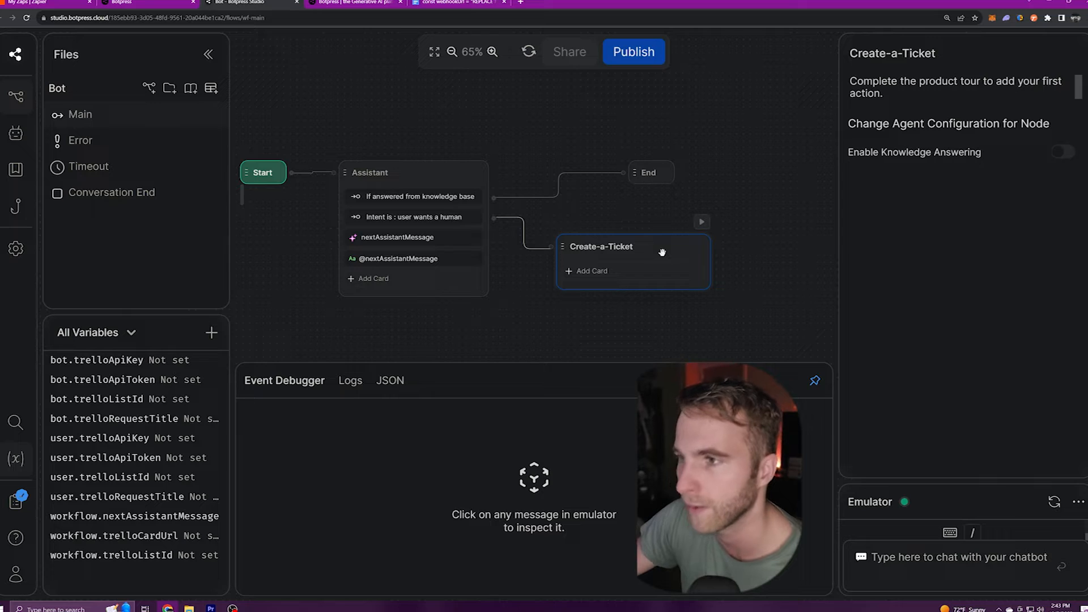
click(592, 271)
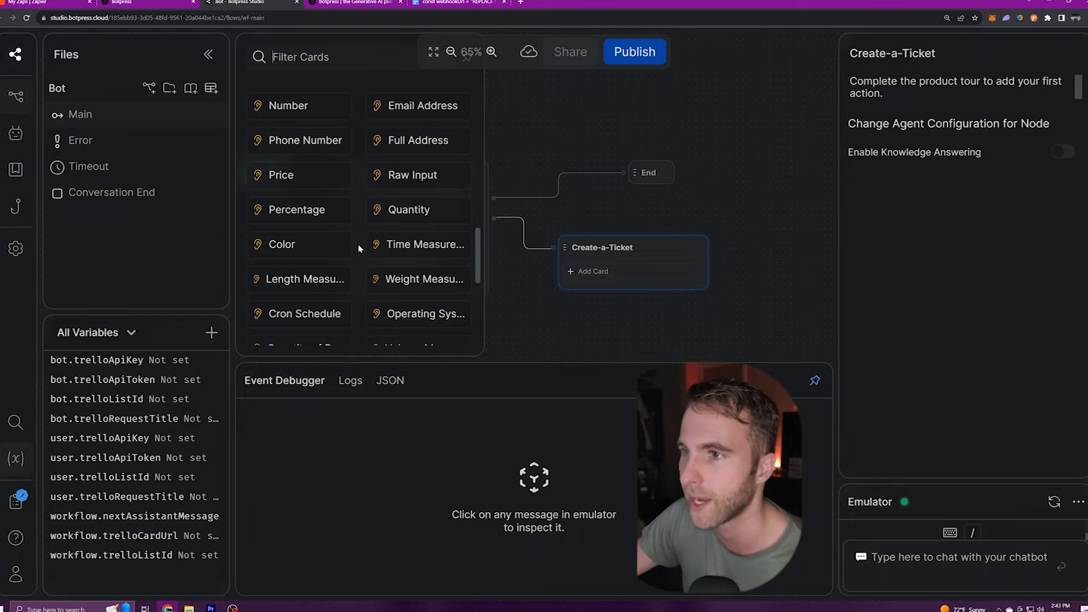
click(422, 236)
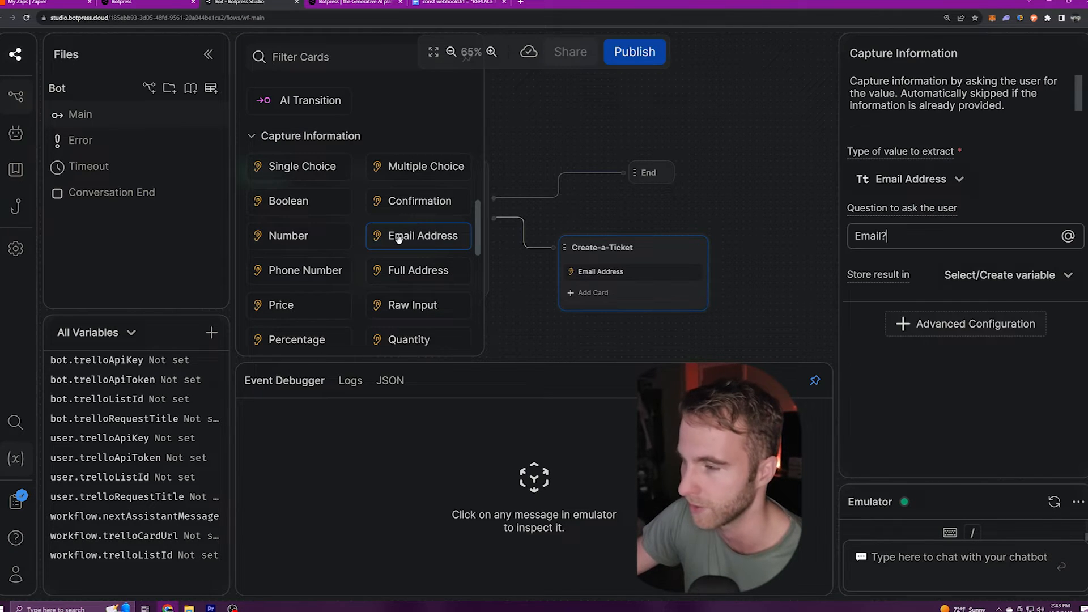
triple_click(870, 236)
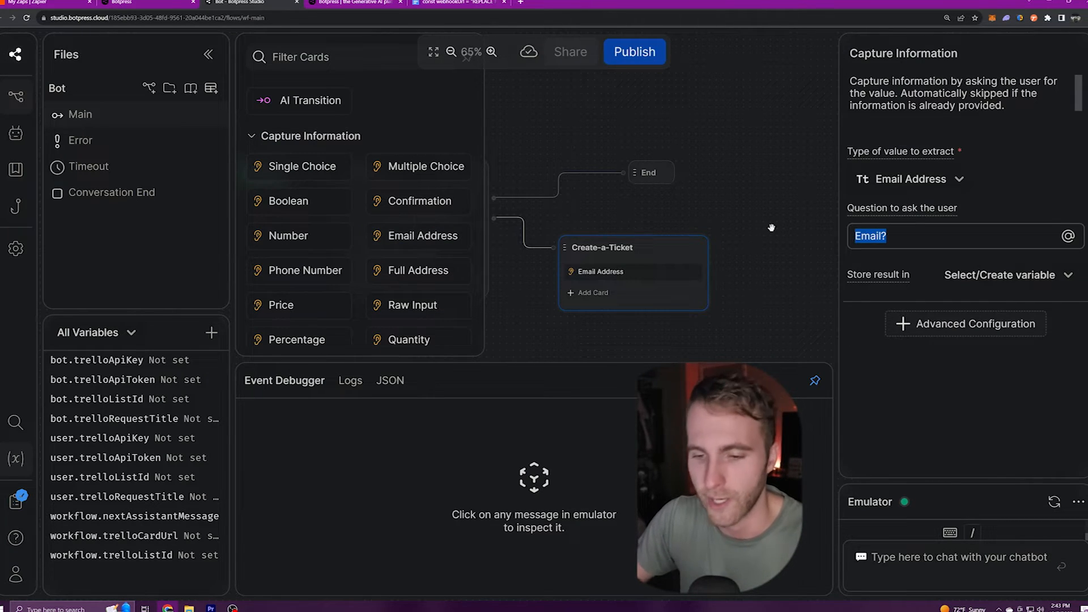
text(what is your email)
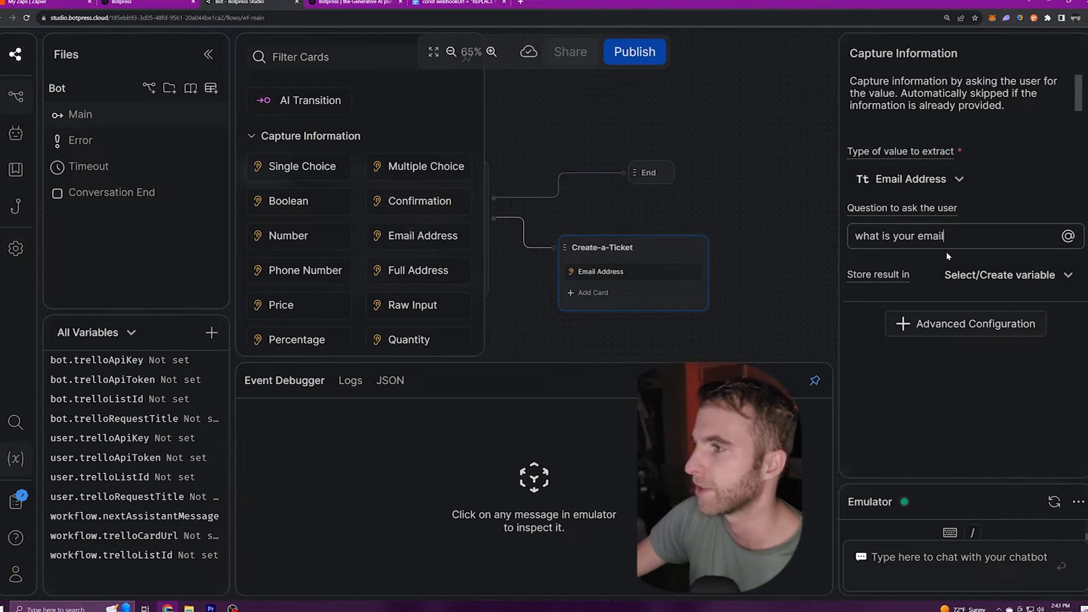
Step: Store the captured answer in a newly created usersEmail workflow variable
click(1002, 274)
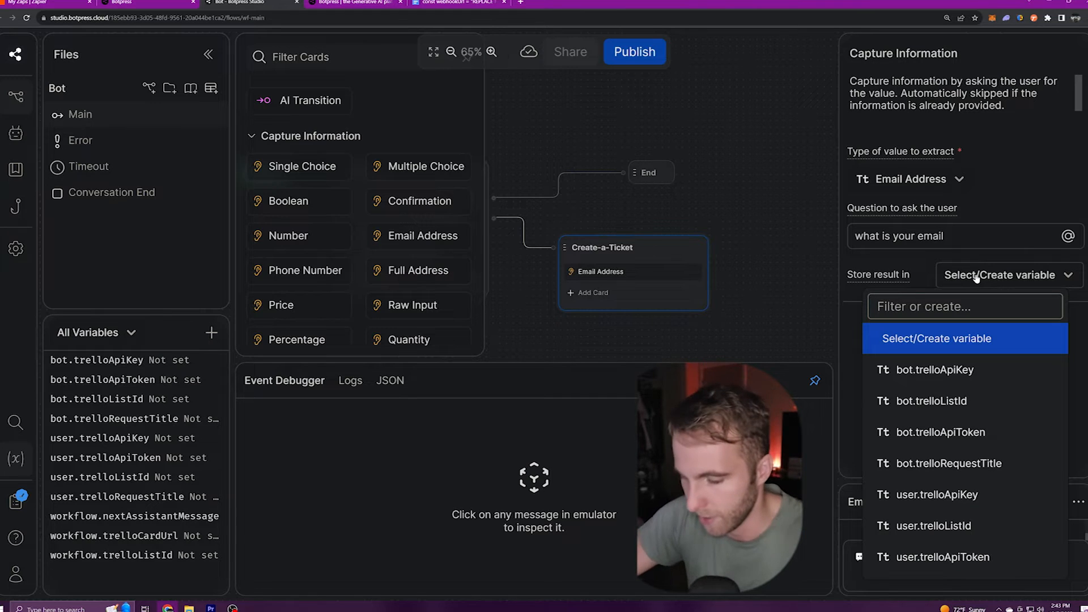
text(usersEmail)
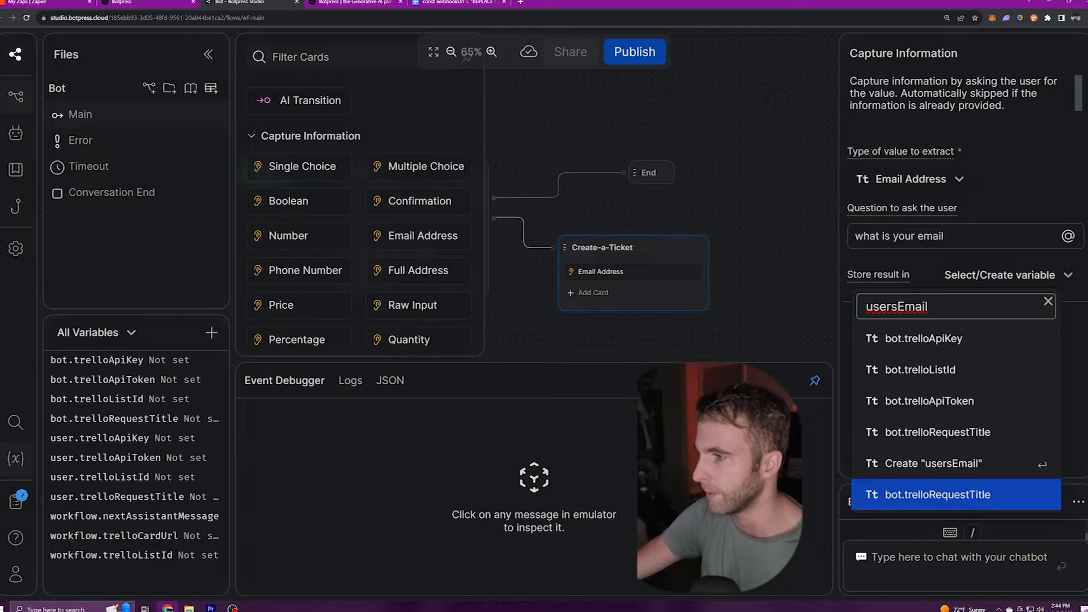
mouse_move(922, 339)
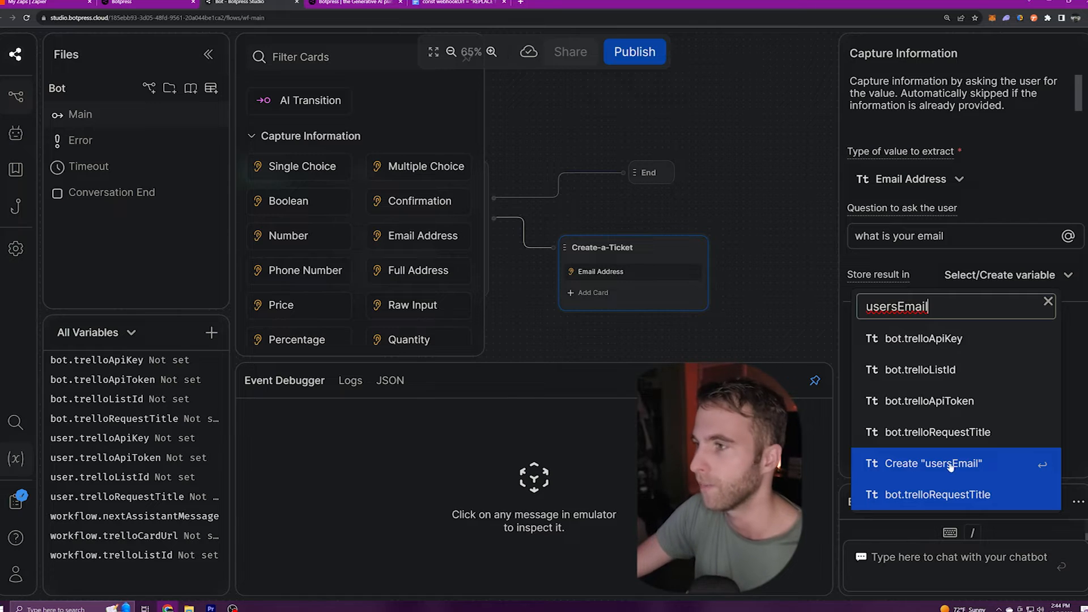
click(932, 462)
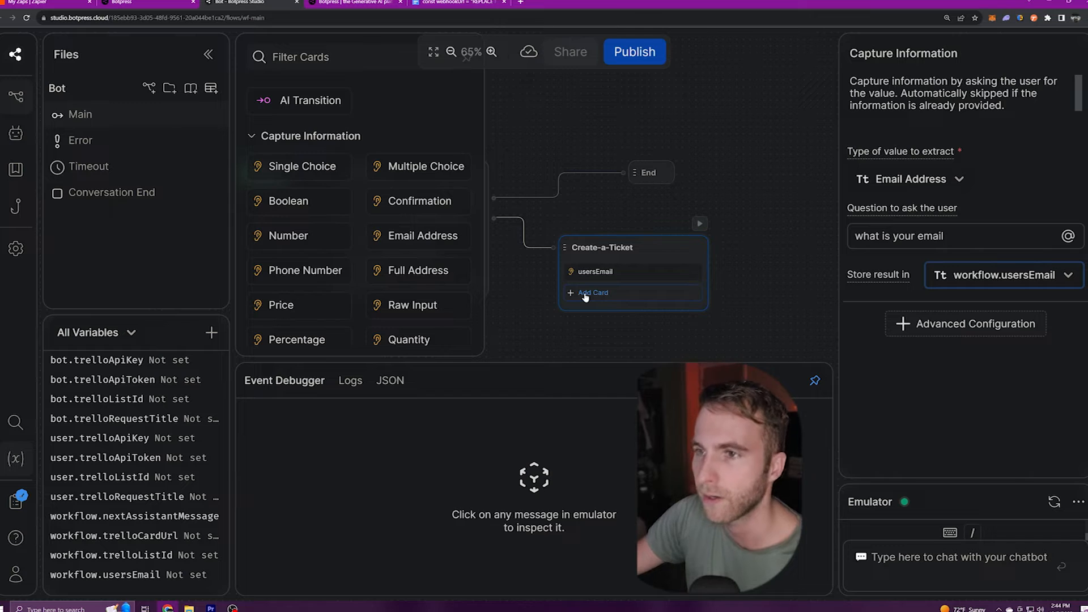
Step: Add Execute code posting workflow.usersEmail to a placeholder webhook URL, then switch to Zapier
scroll(down, 3)
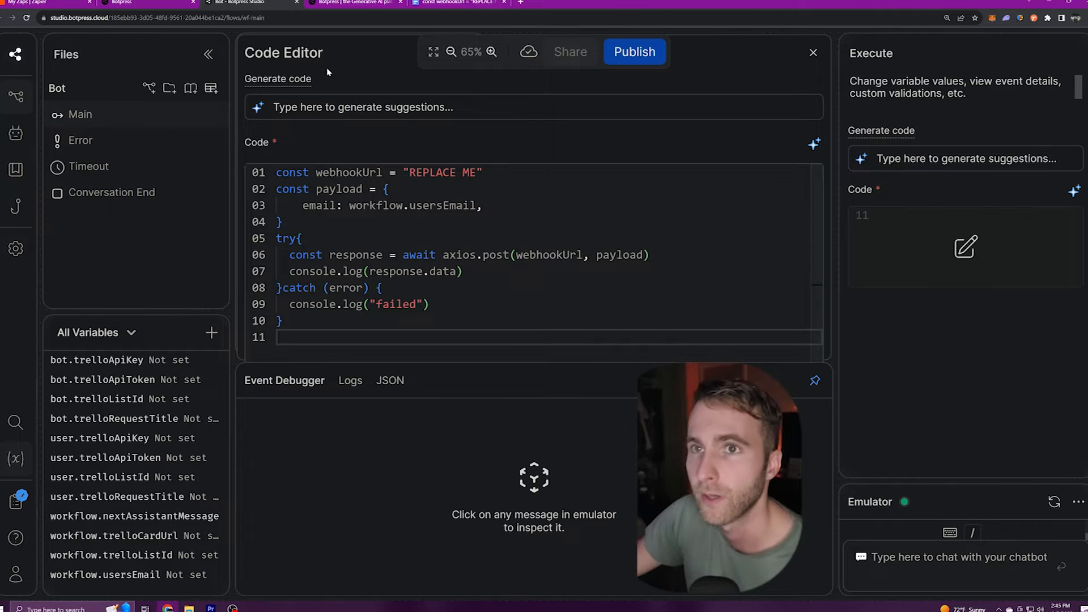
click(45, 2)
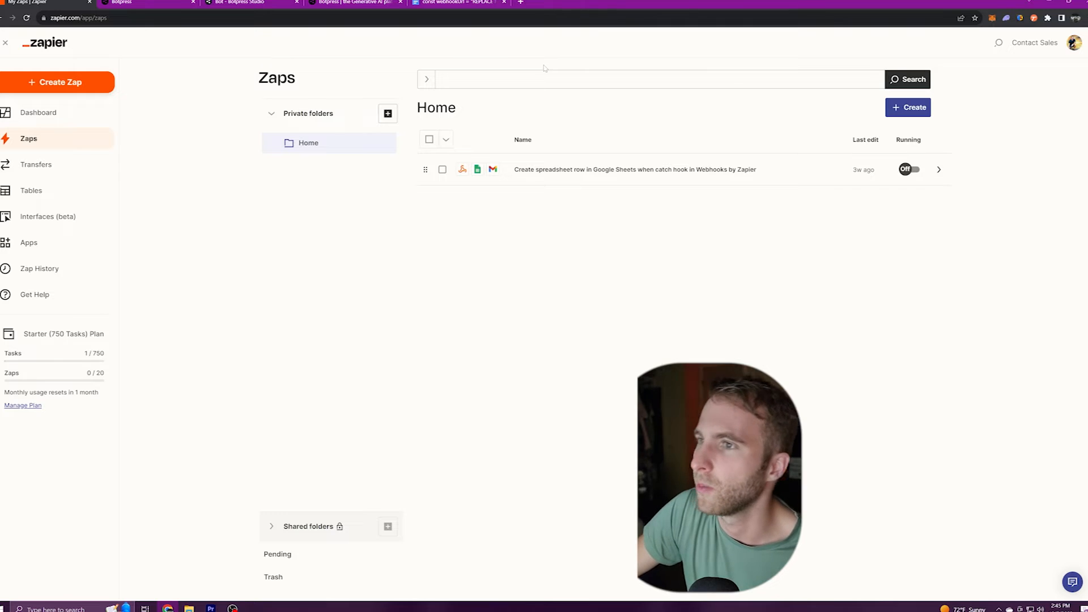
mouse_move(520, 294)
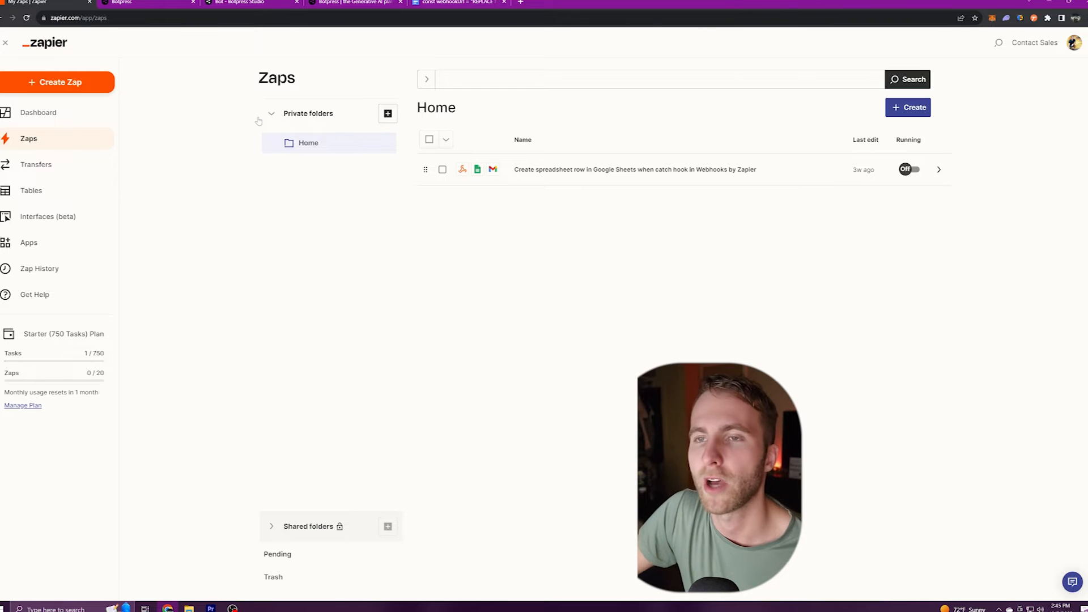
mouse_move(58, 81)
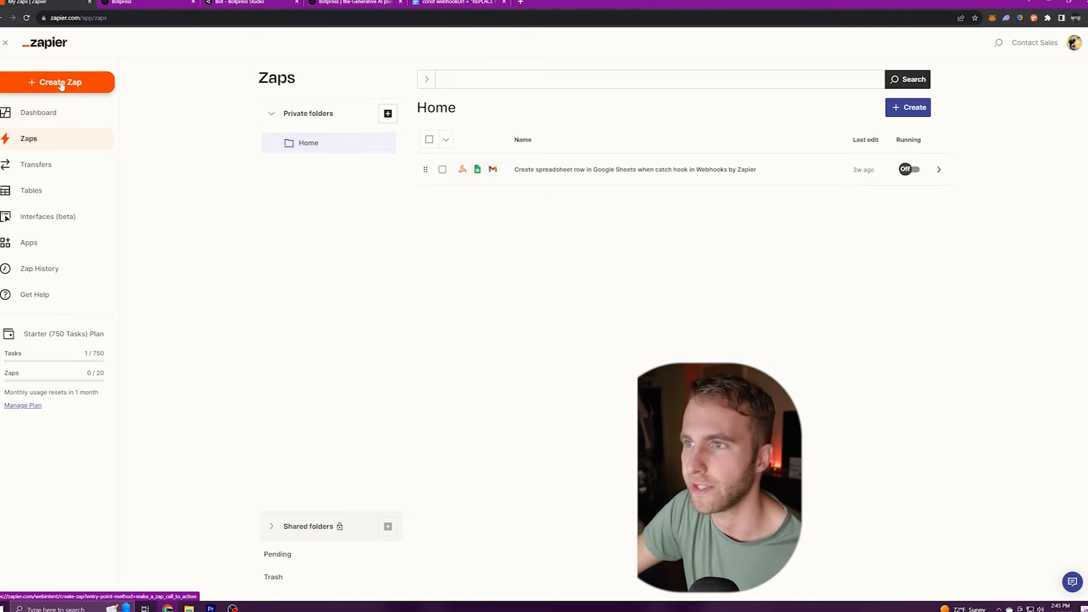
Step: Create a new untitled Zap from the Zaps sidebar
click(58, 82)
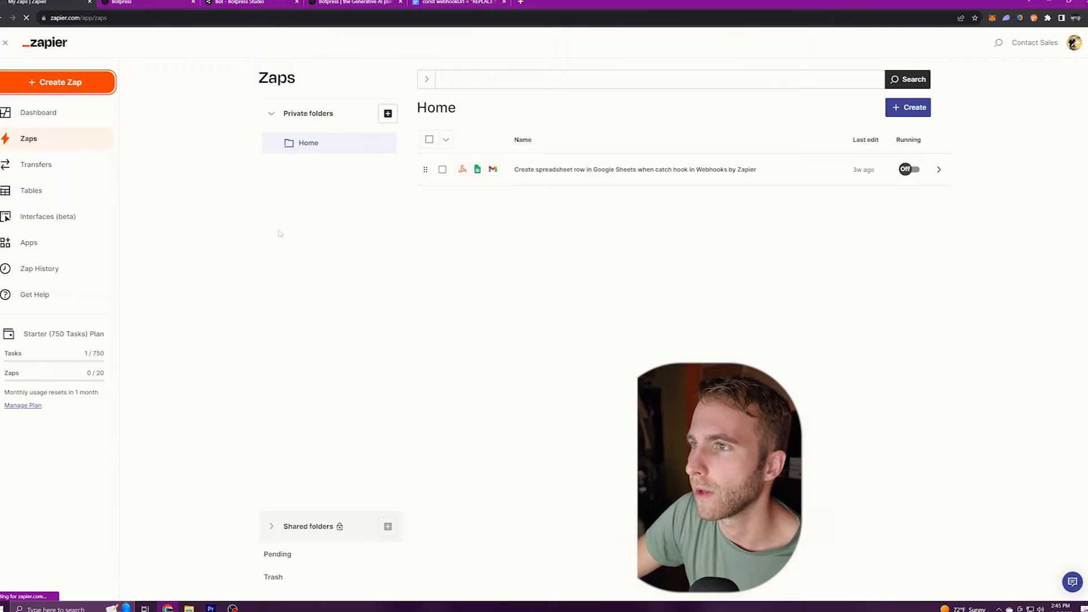
click(60, 81)
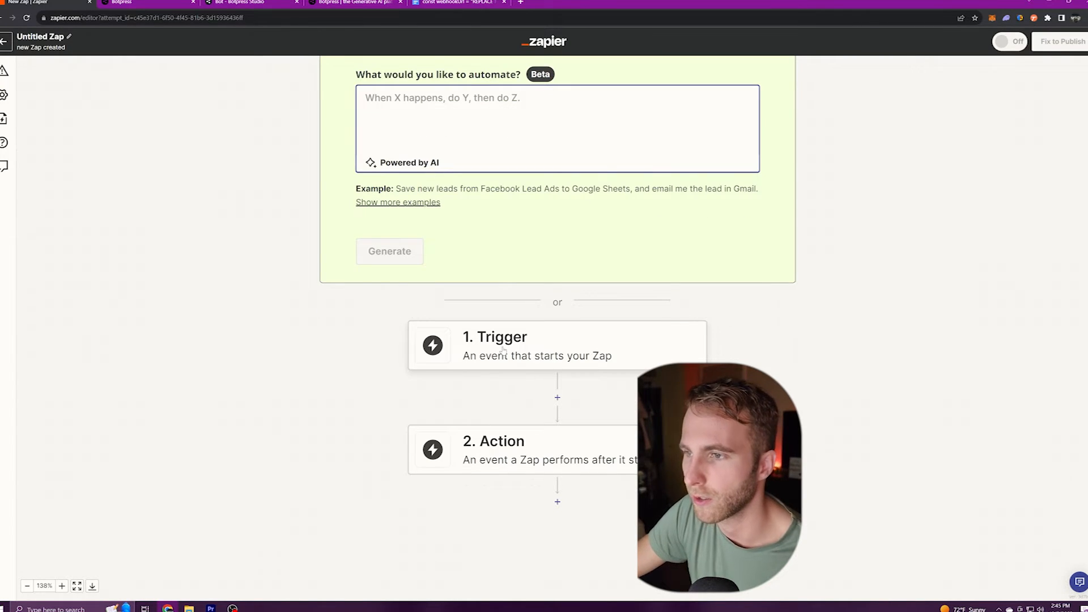
Step: Set the trigger to Webhooks by Zapier with the Catch Hook event and copy its webhook URL
click(494, 345)
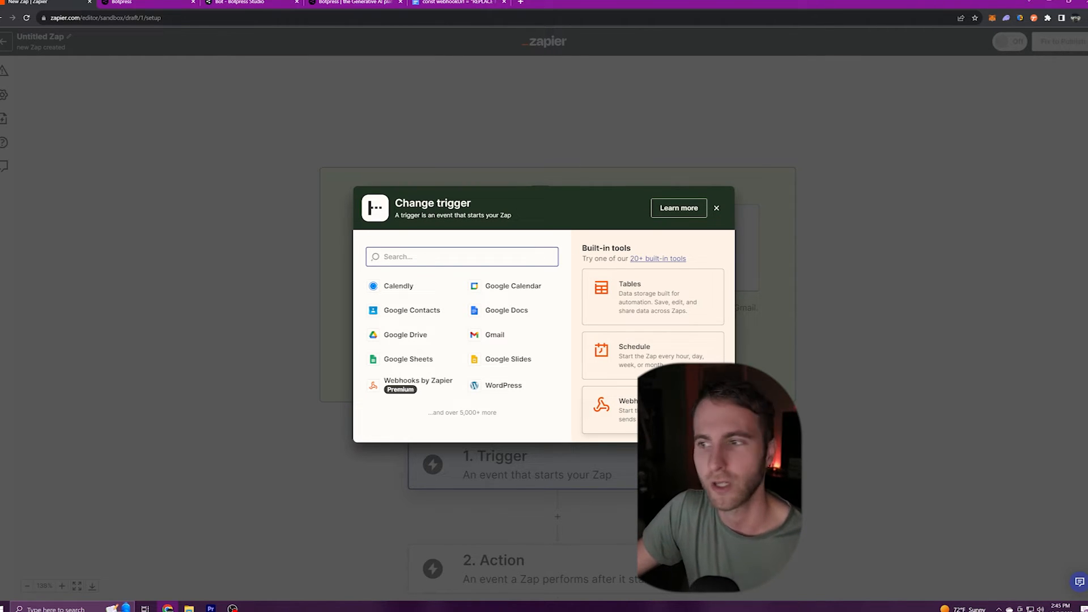
click(418, 381)
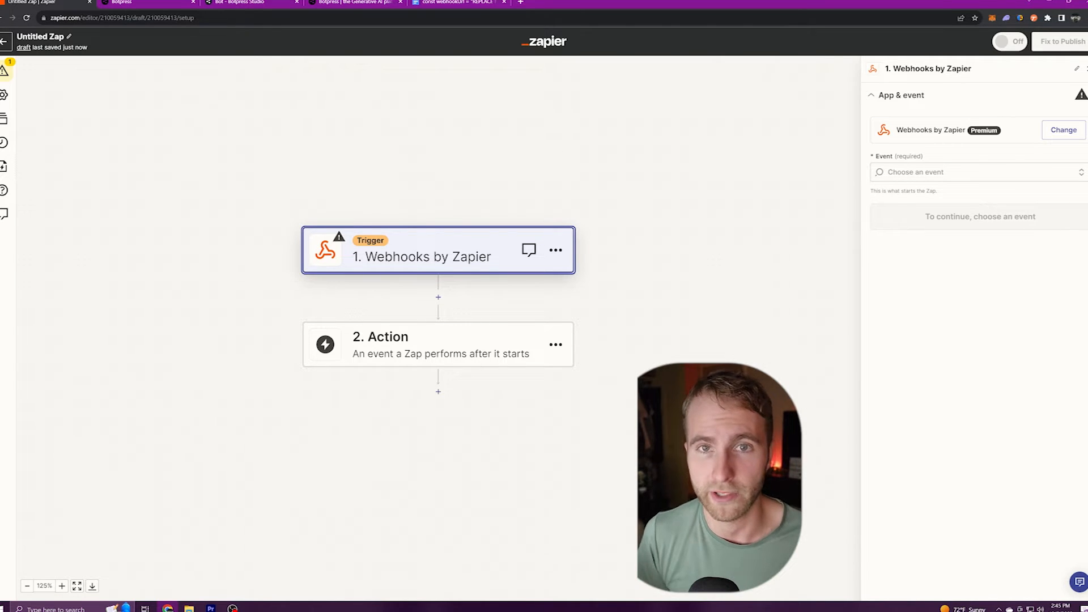
mouse_move(852, 169)
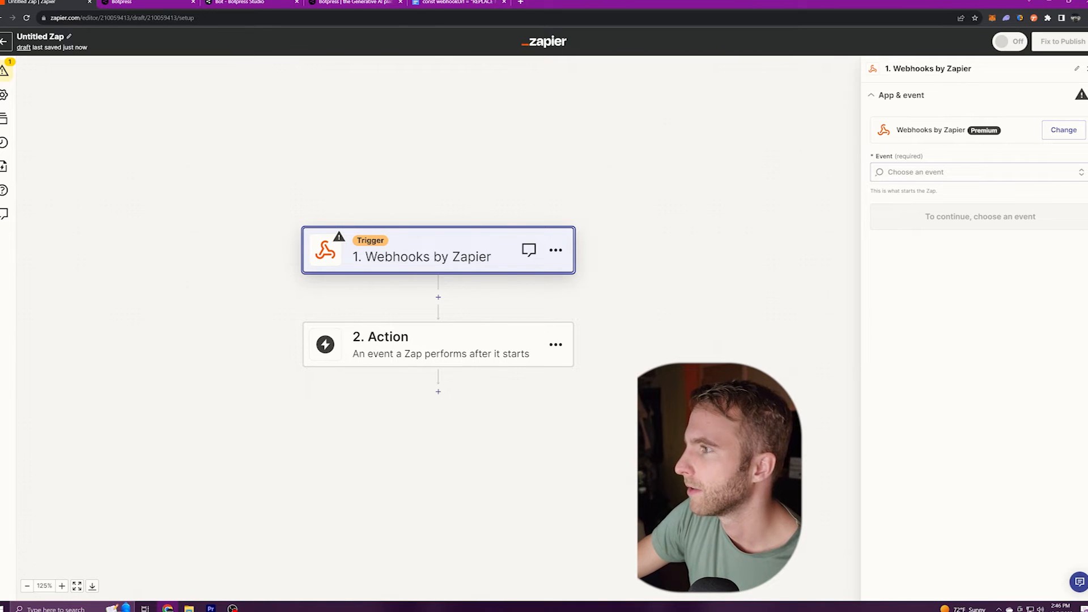
click(972, 173)
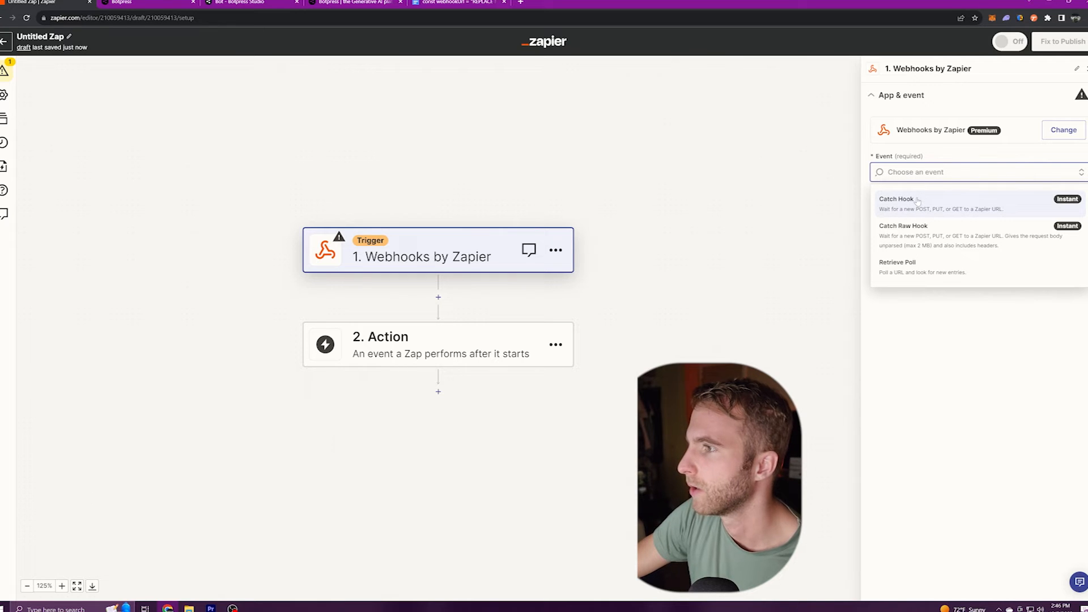
click(897, 200)
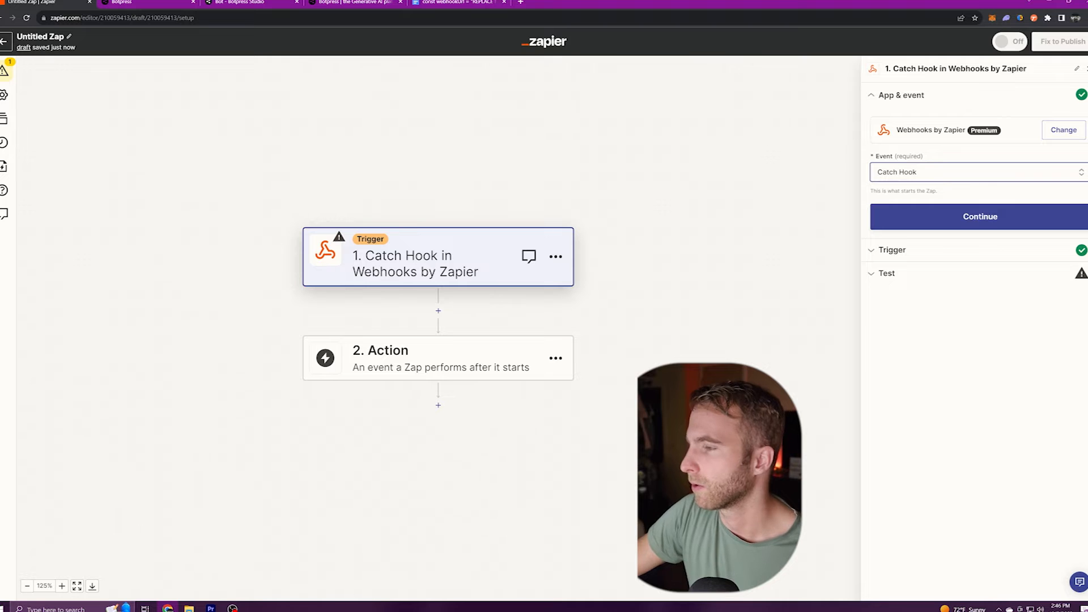
click(979, 215)
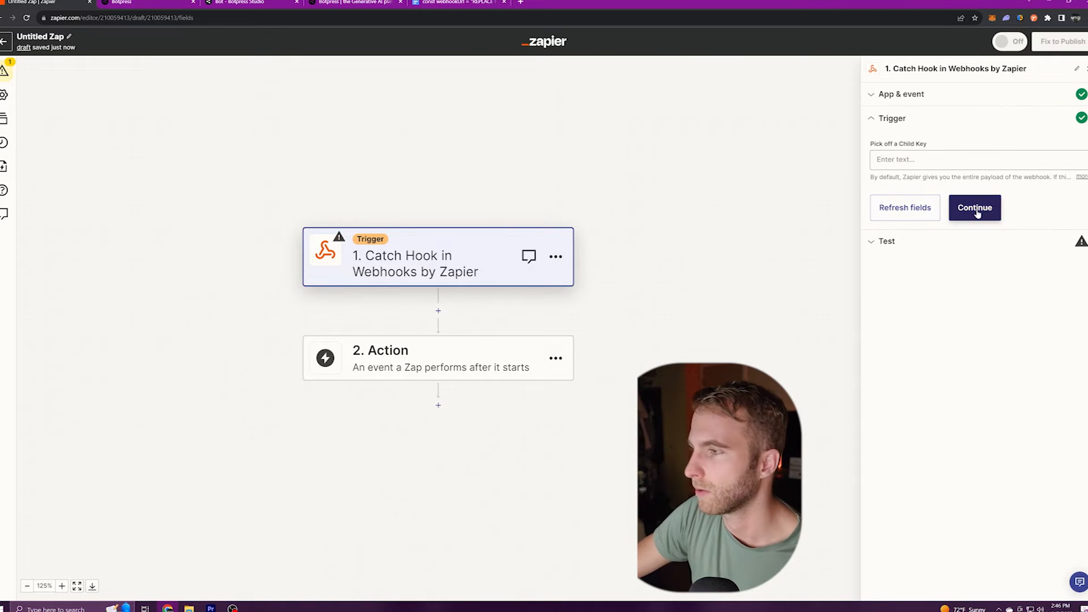
click(975, 207)
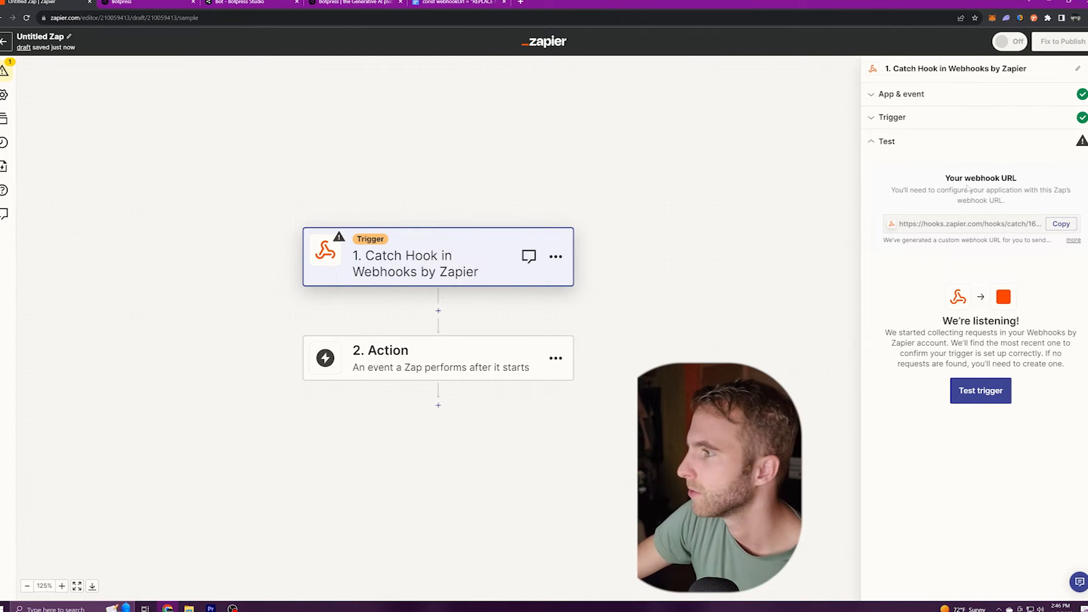
click(1061, 224)
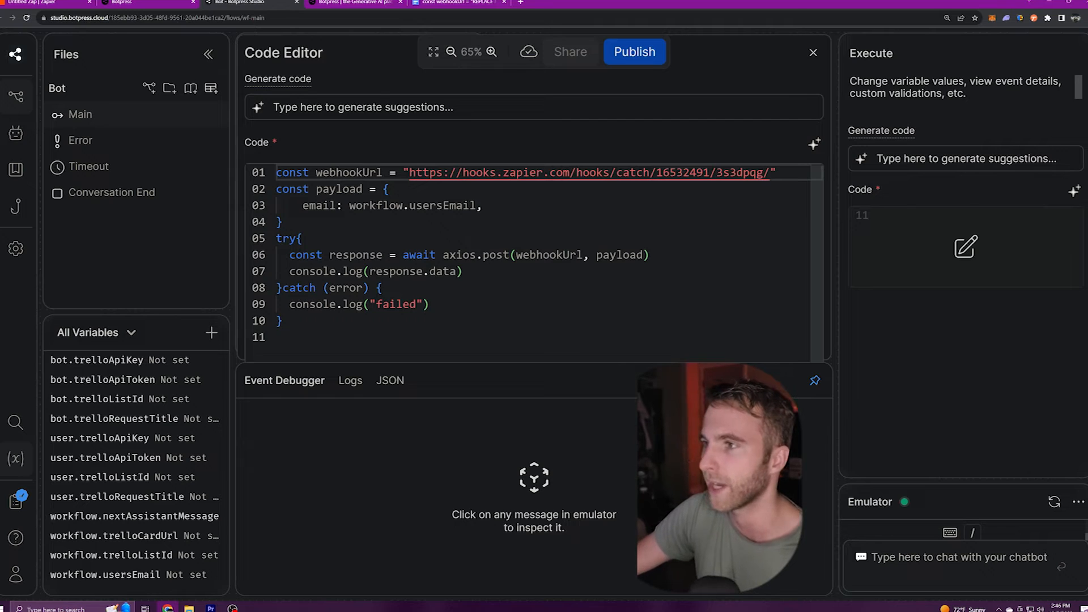
mouse_move(709, 101)
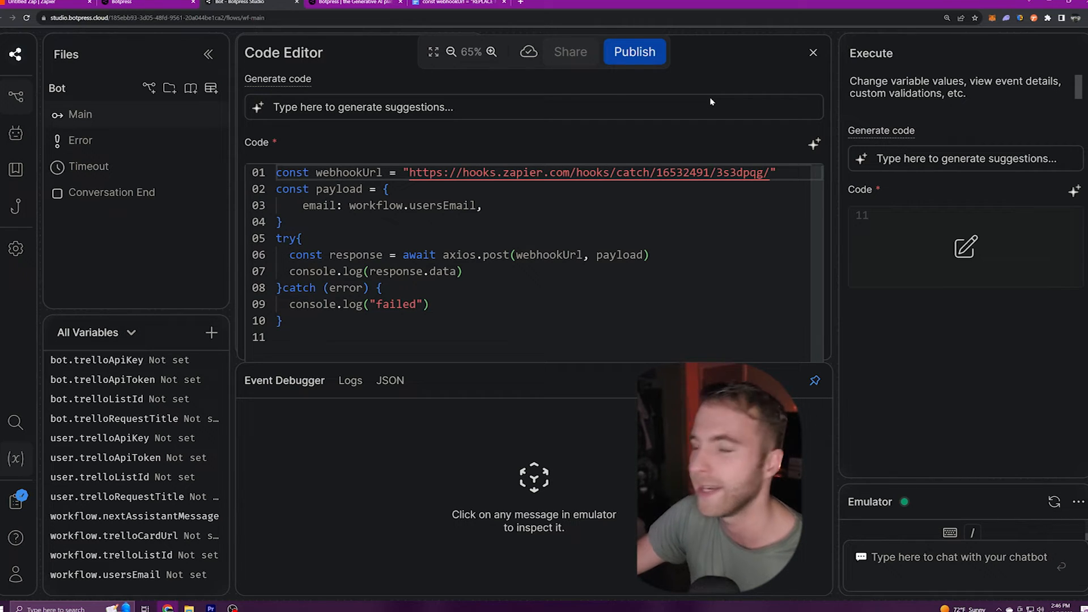
Step: In the emulator, ask for a 'human' and answer the email question with a disney address
click(812, 52)
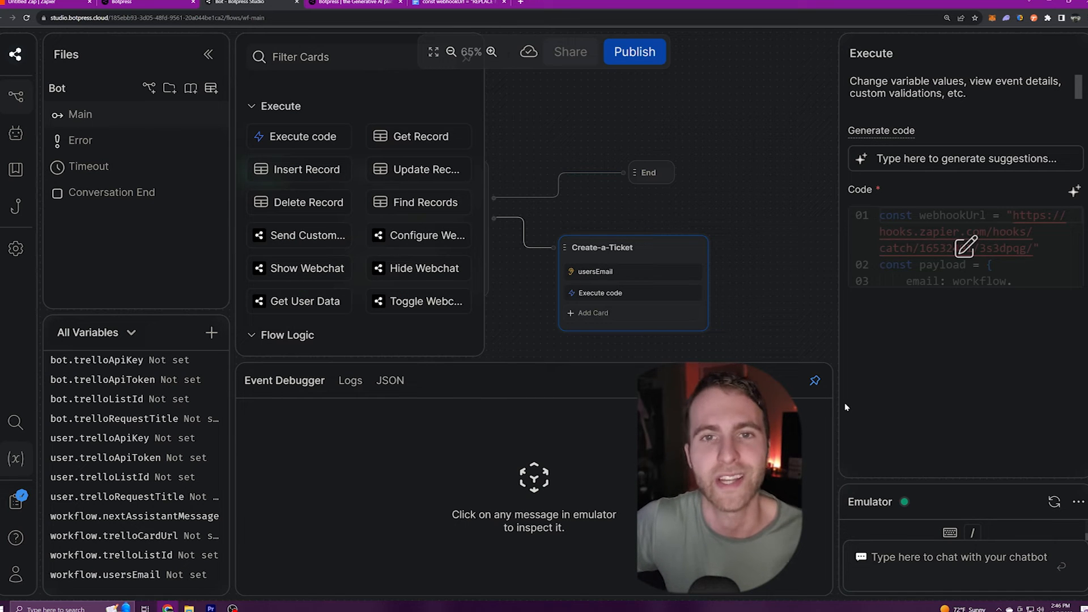
mouse_move(848, 403)
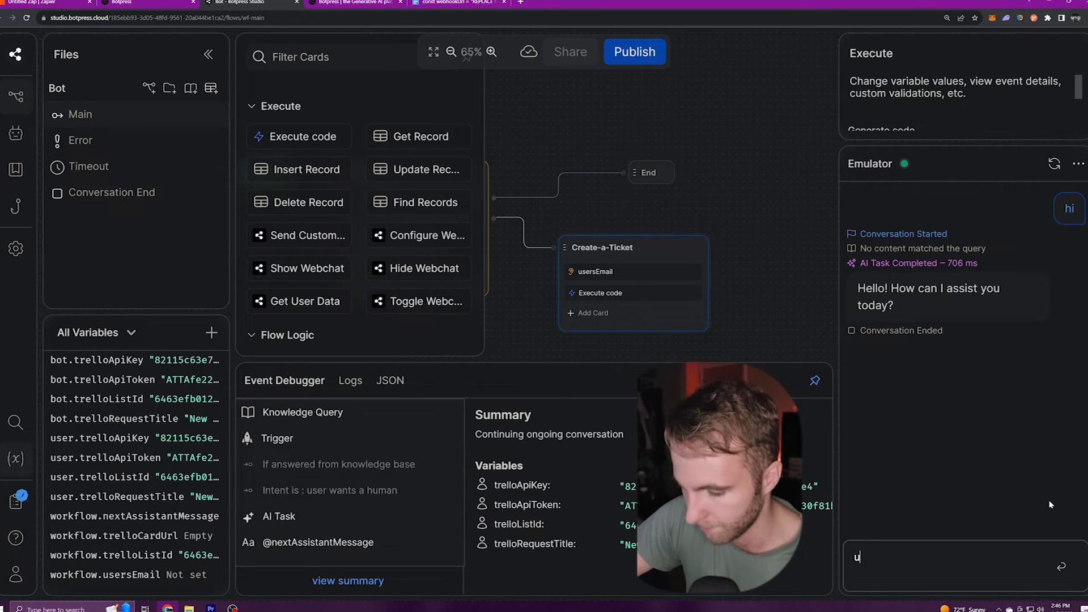
text(human)
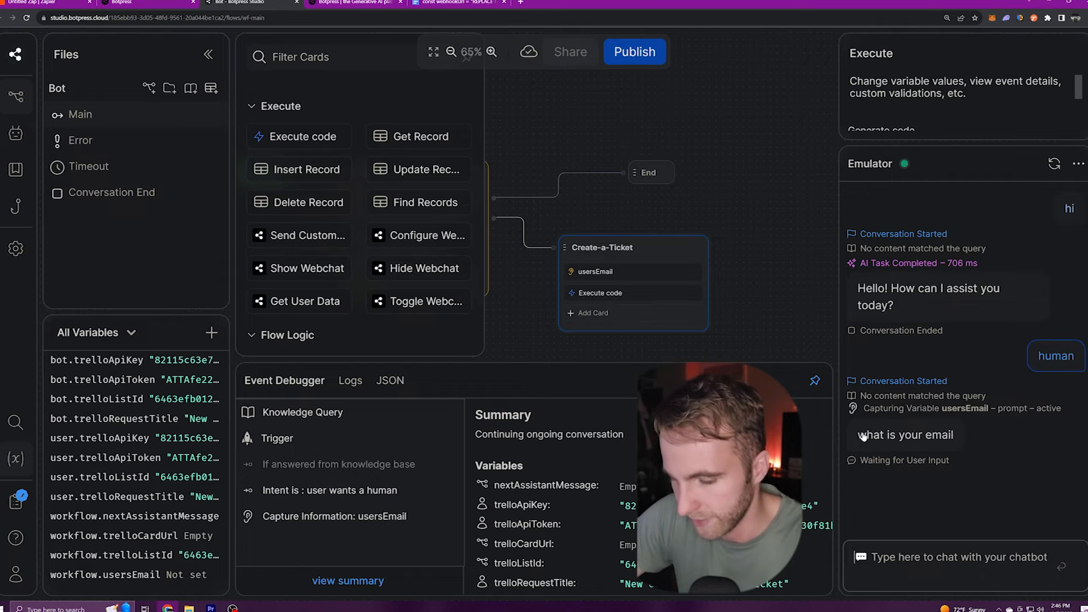
text(dis@)
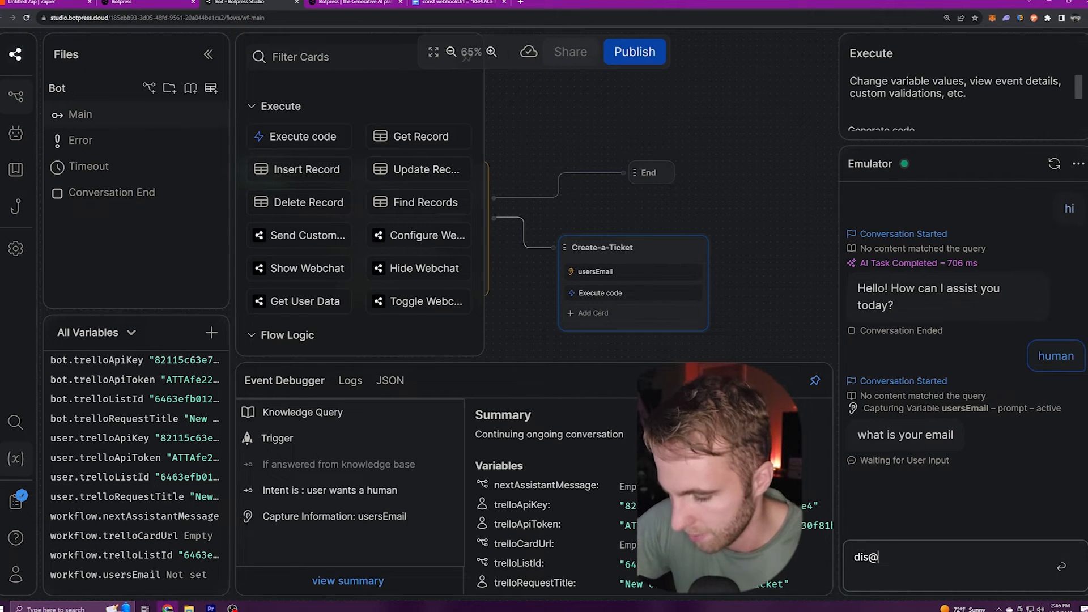
text(ney)
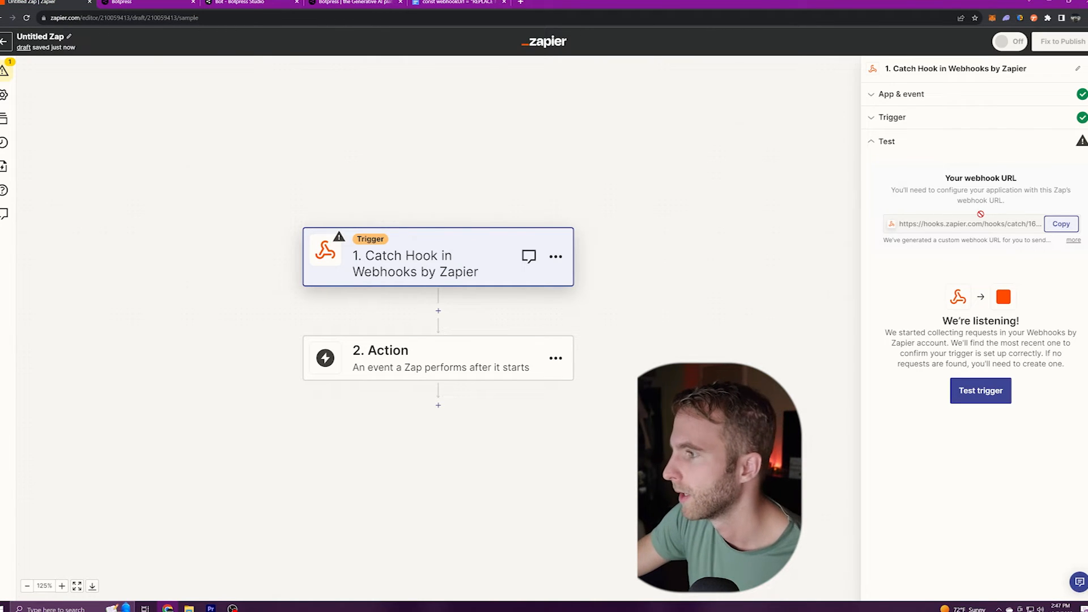
Step: Test the Catch Hook trigger so it finds the request from the Botpress chat
click(981, 390)
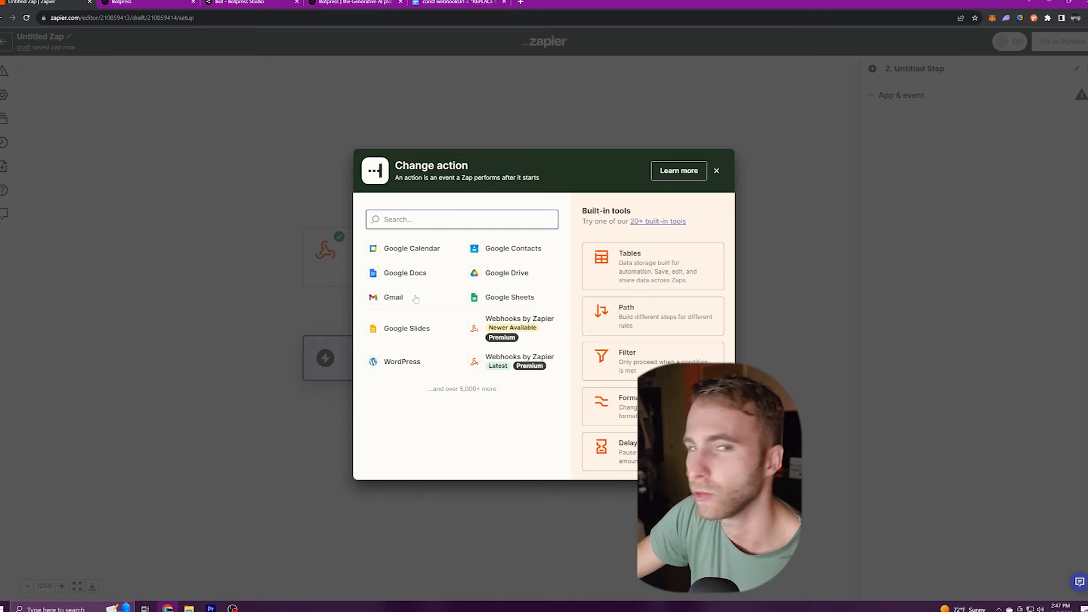
Step: Make the action a Gmail Send Email event on the connected Gmail account and continue
click(394, 297)
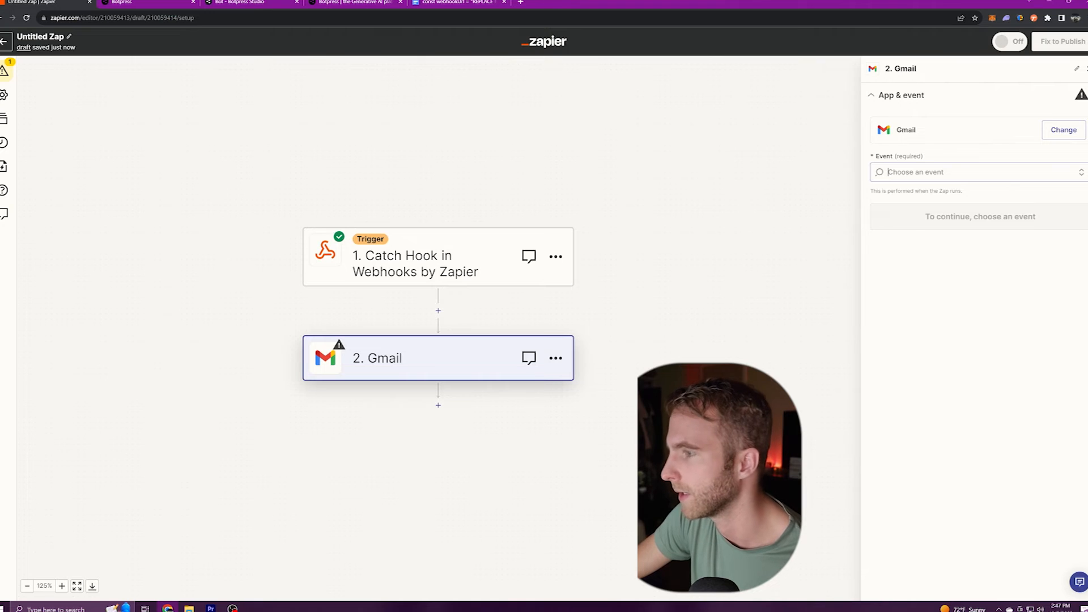
click(972, 173)
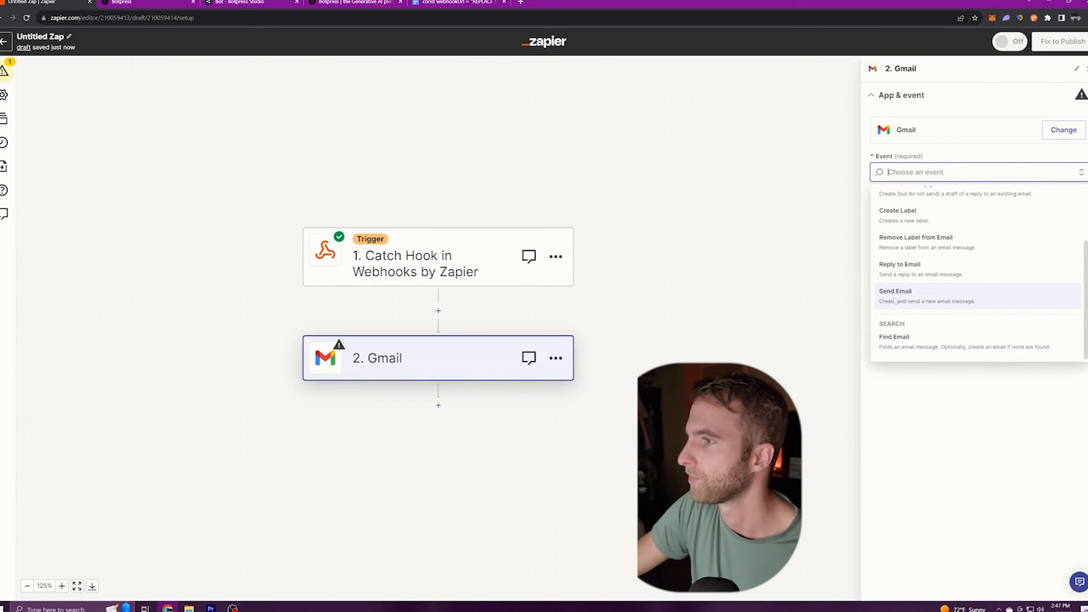
click(896, 295)
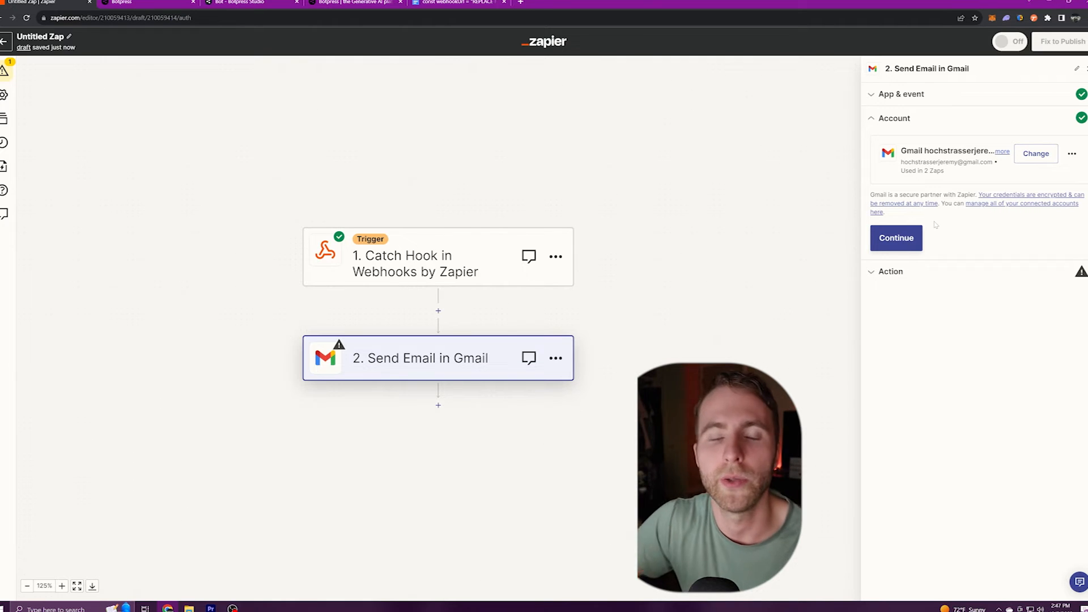
click(896, 237)
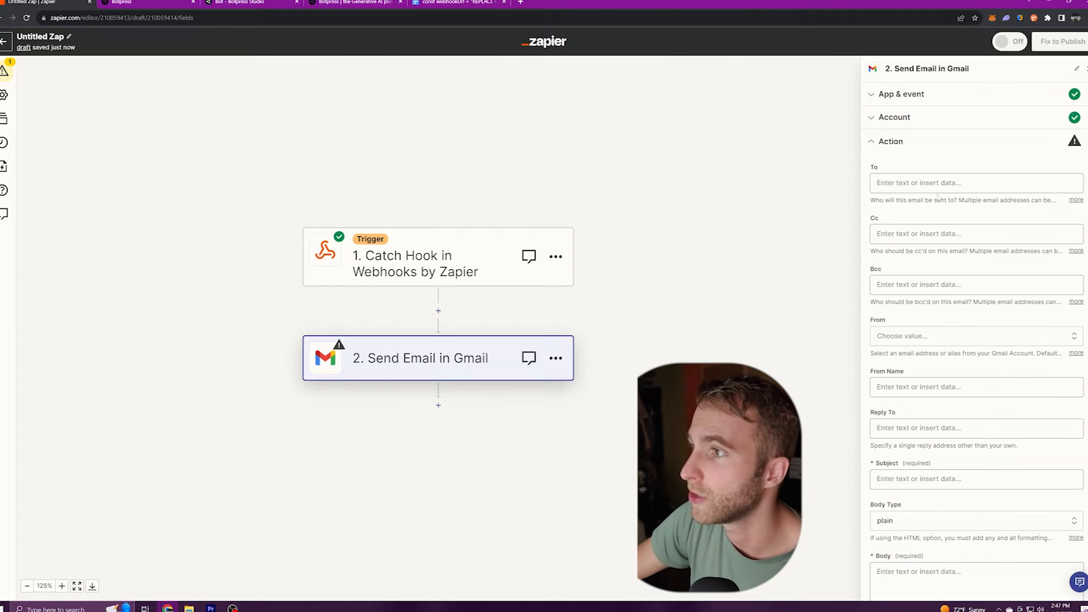
Step: Address the email to the webhook Email, subject 'inquiry', body 'Hey thanks for reaching out', and continue
click(974, 182)
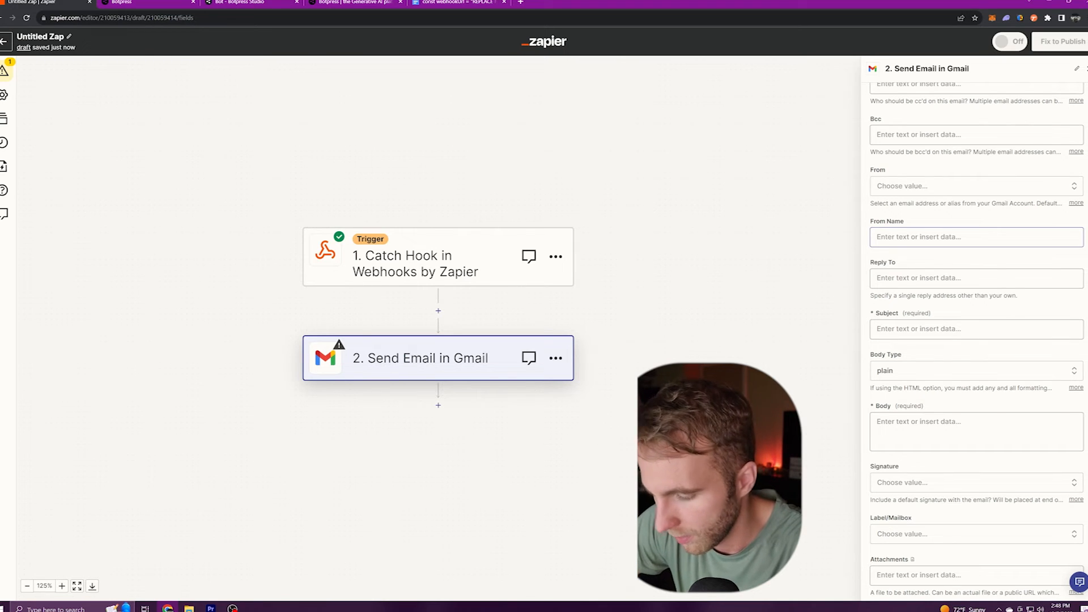
text(inquiry)
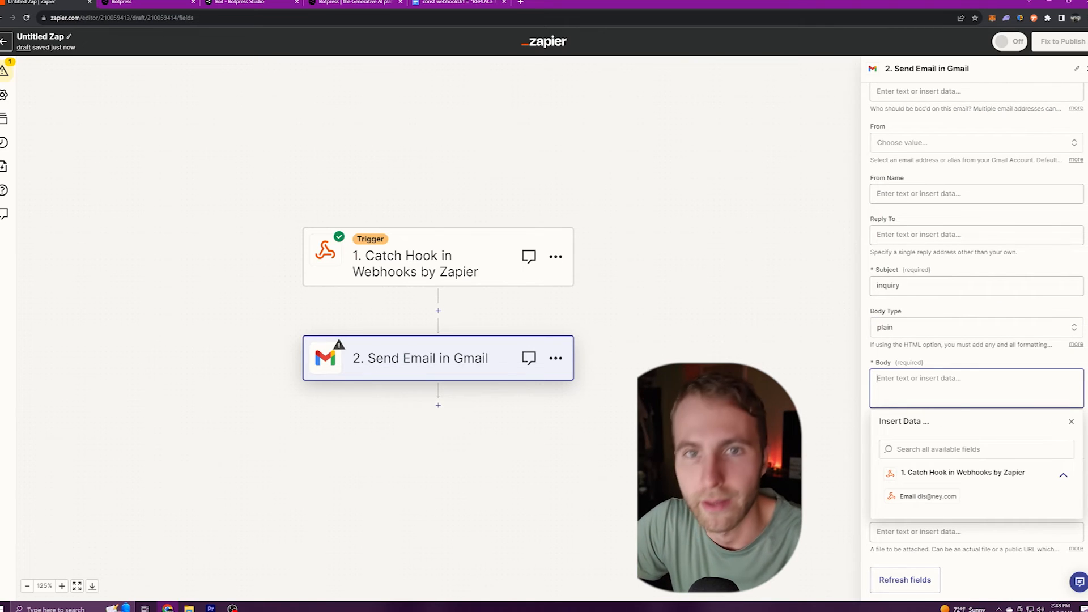
text(Hey thanks for reaching out)
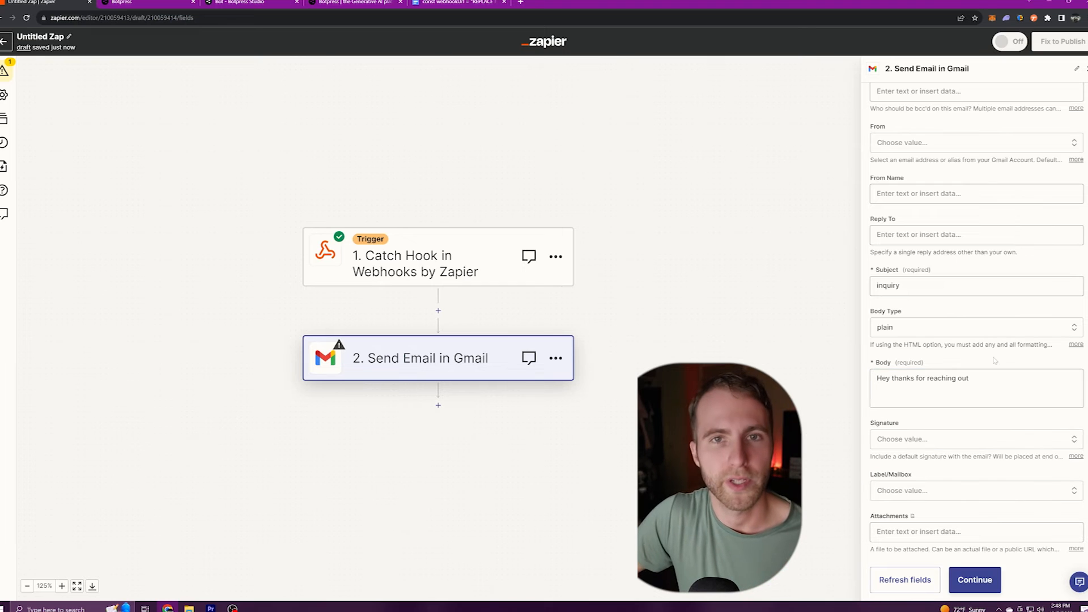
scroll(down, 3)
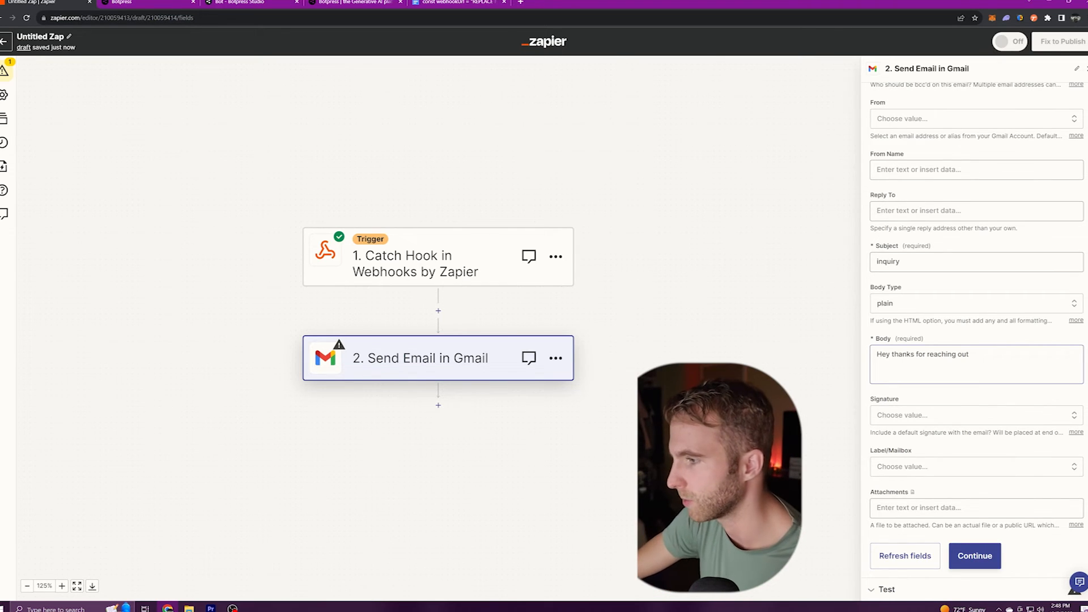
click(974, 555)
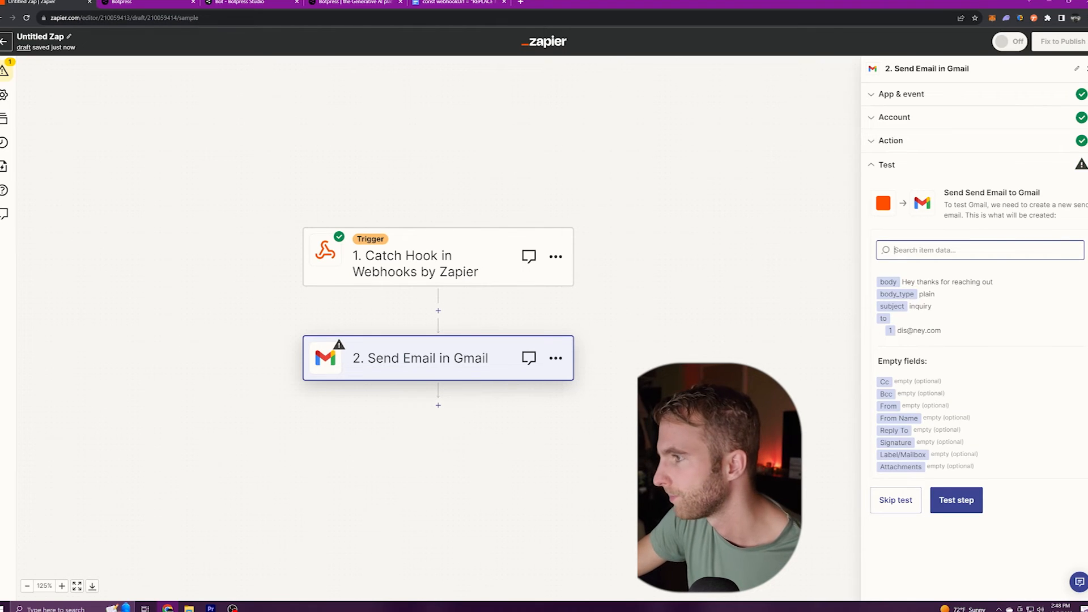
Step: Send a test email from the Gmail step, then publish the Zap and dismiss the success popup
click(956, 500)
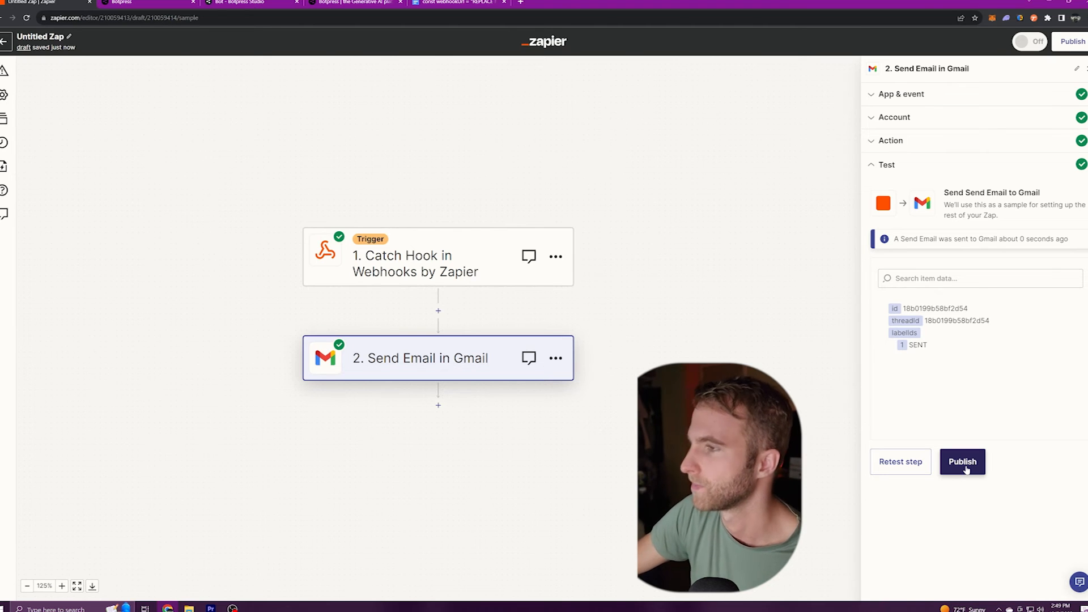
click(963, 461)
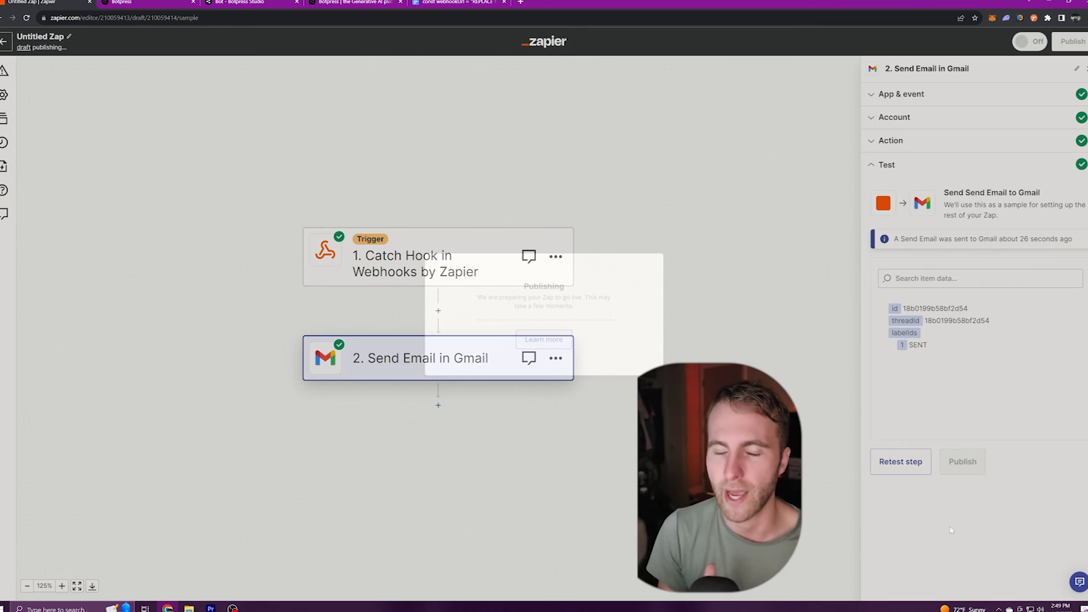
click(962, 461)
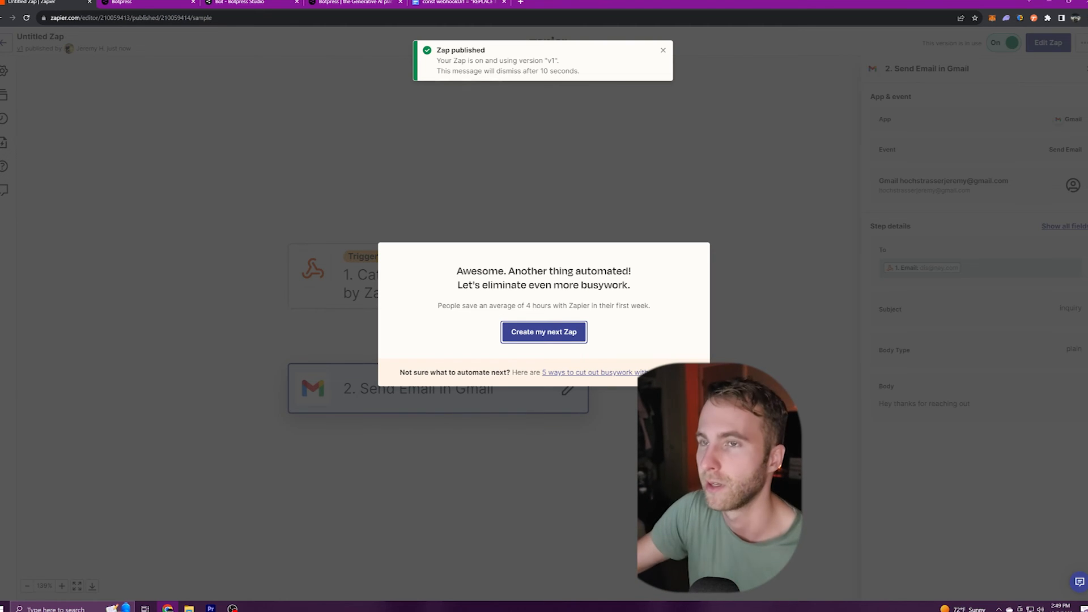
click(147, 4)
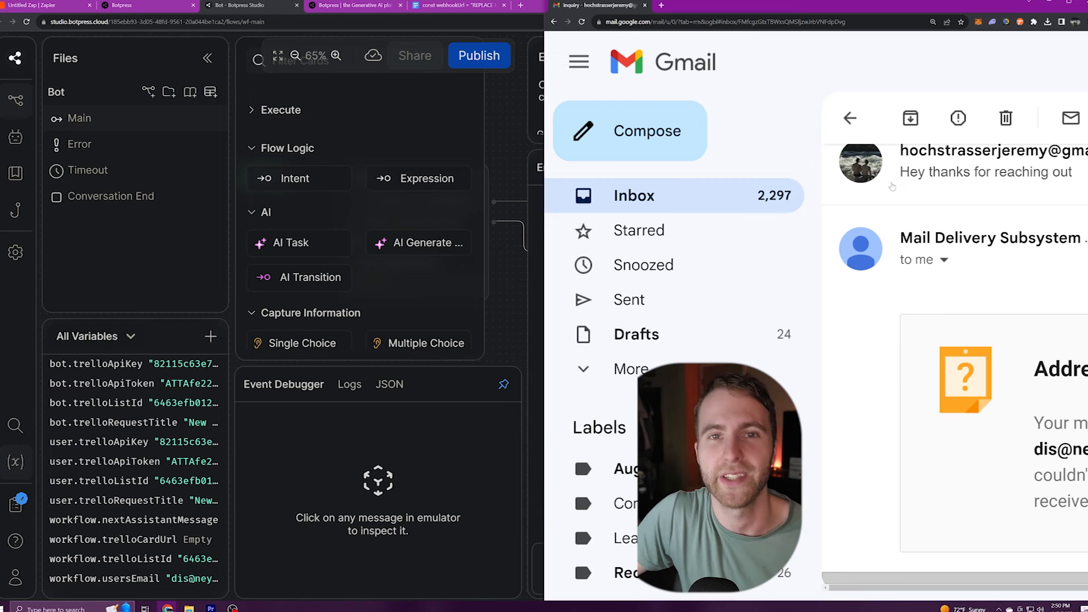
mouse_move(849, 118)
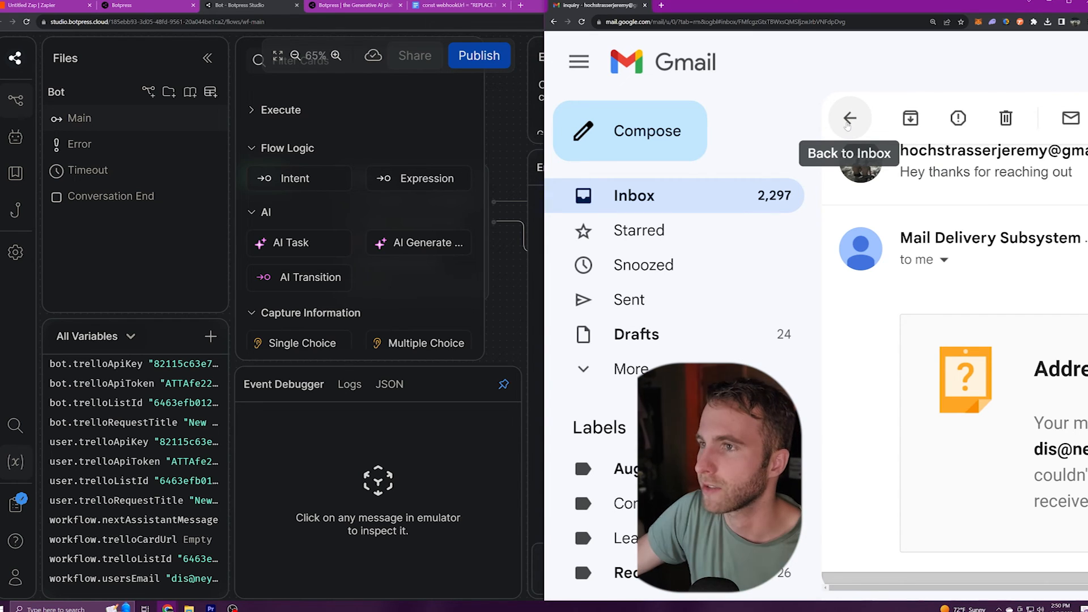
click(849, 118)
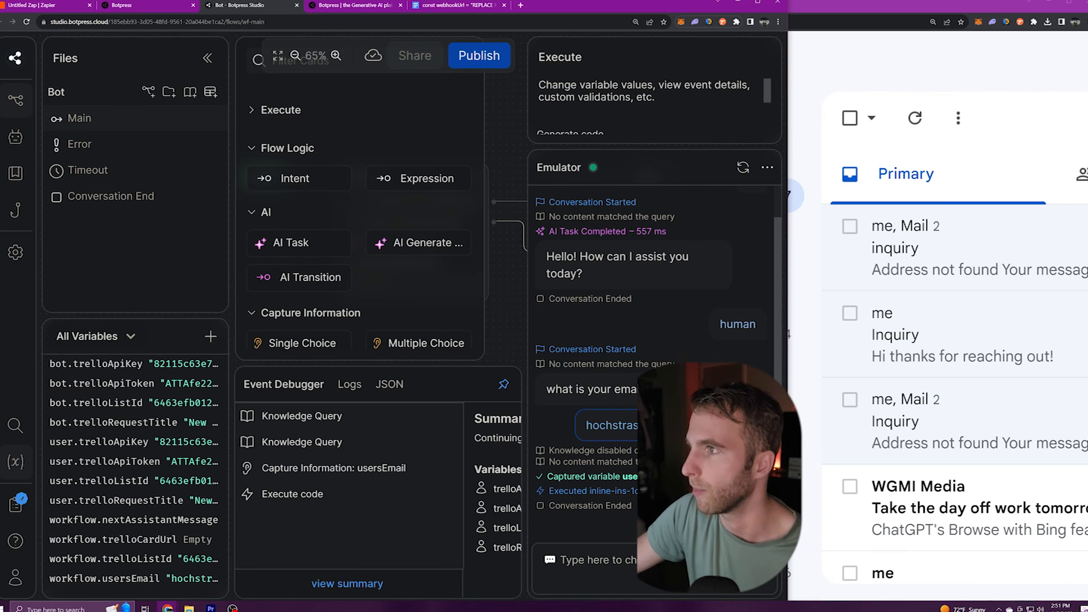
mouse_move(915, 118)
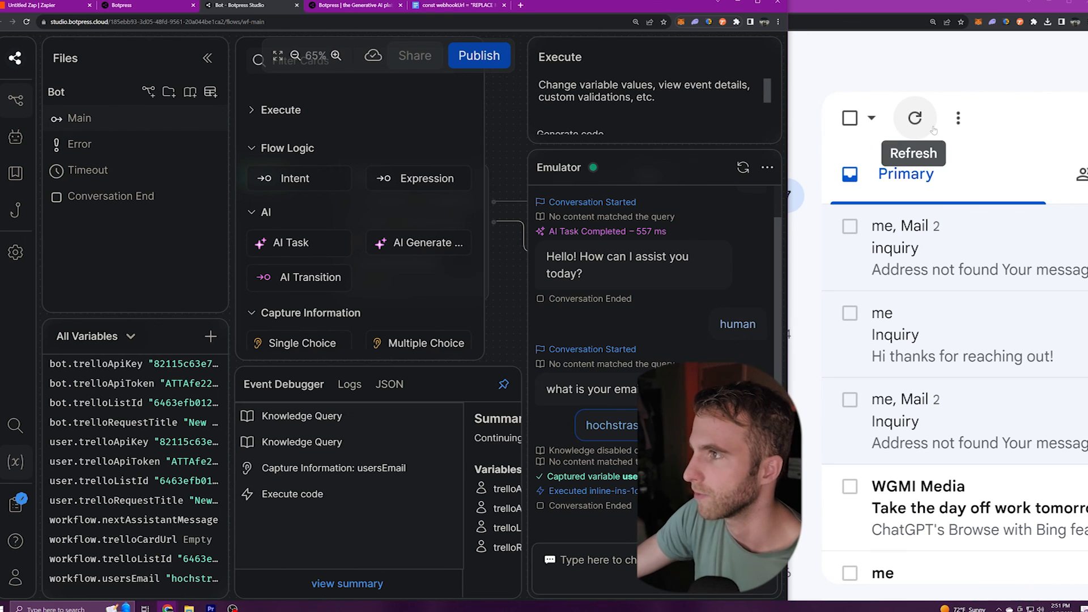